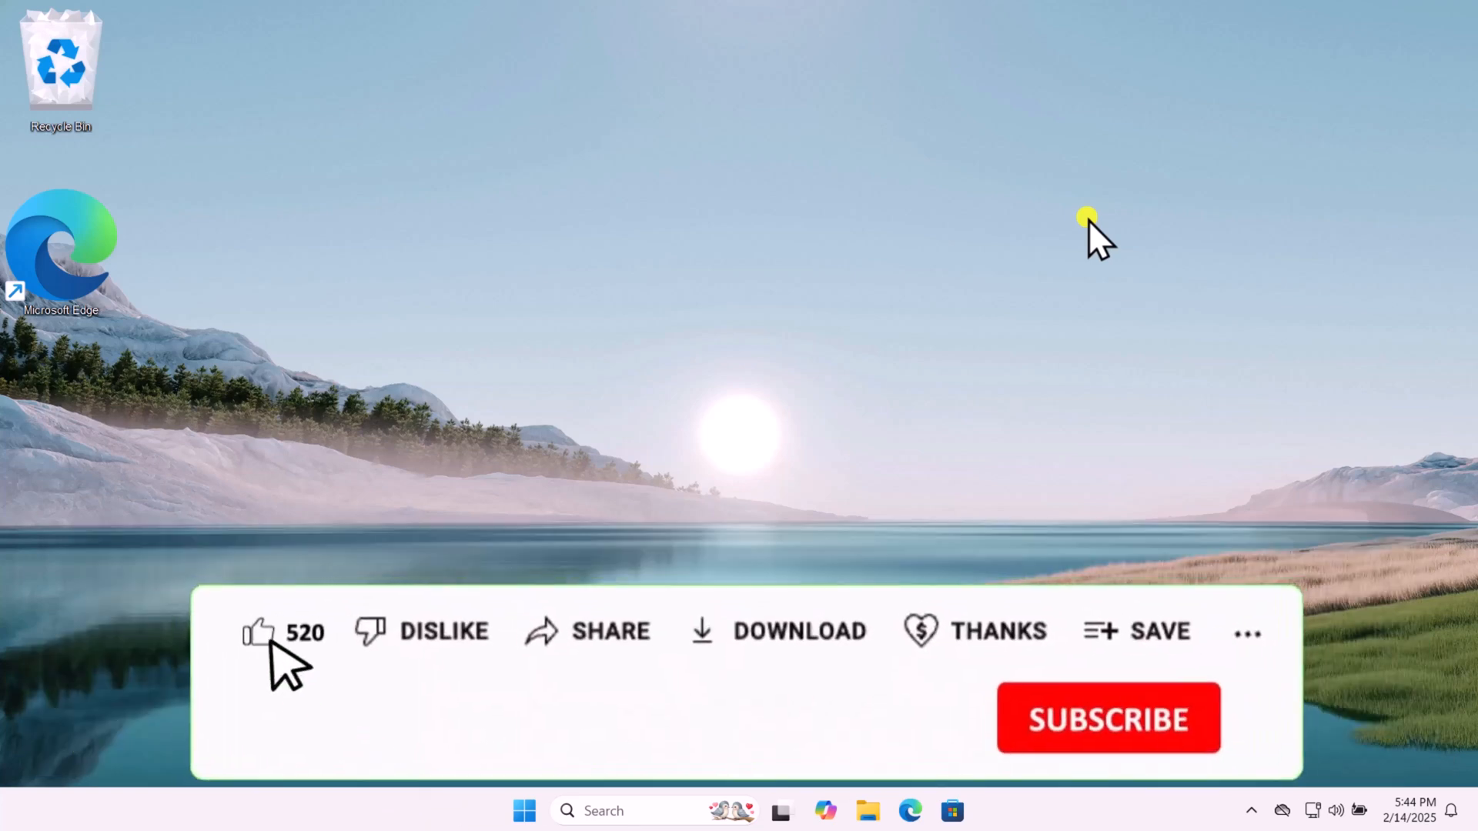
Step: Open the Start menu from the taskbar to show the pinned Settings and File Explorer apps
{"action": "left_click", "coordinate": [973, 630]}
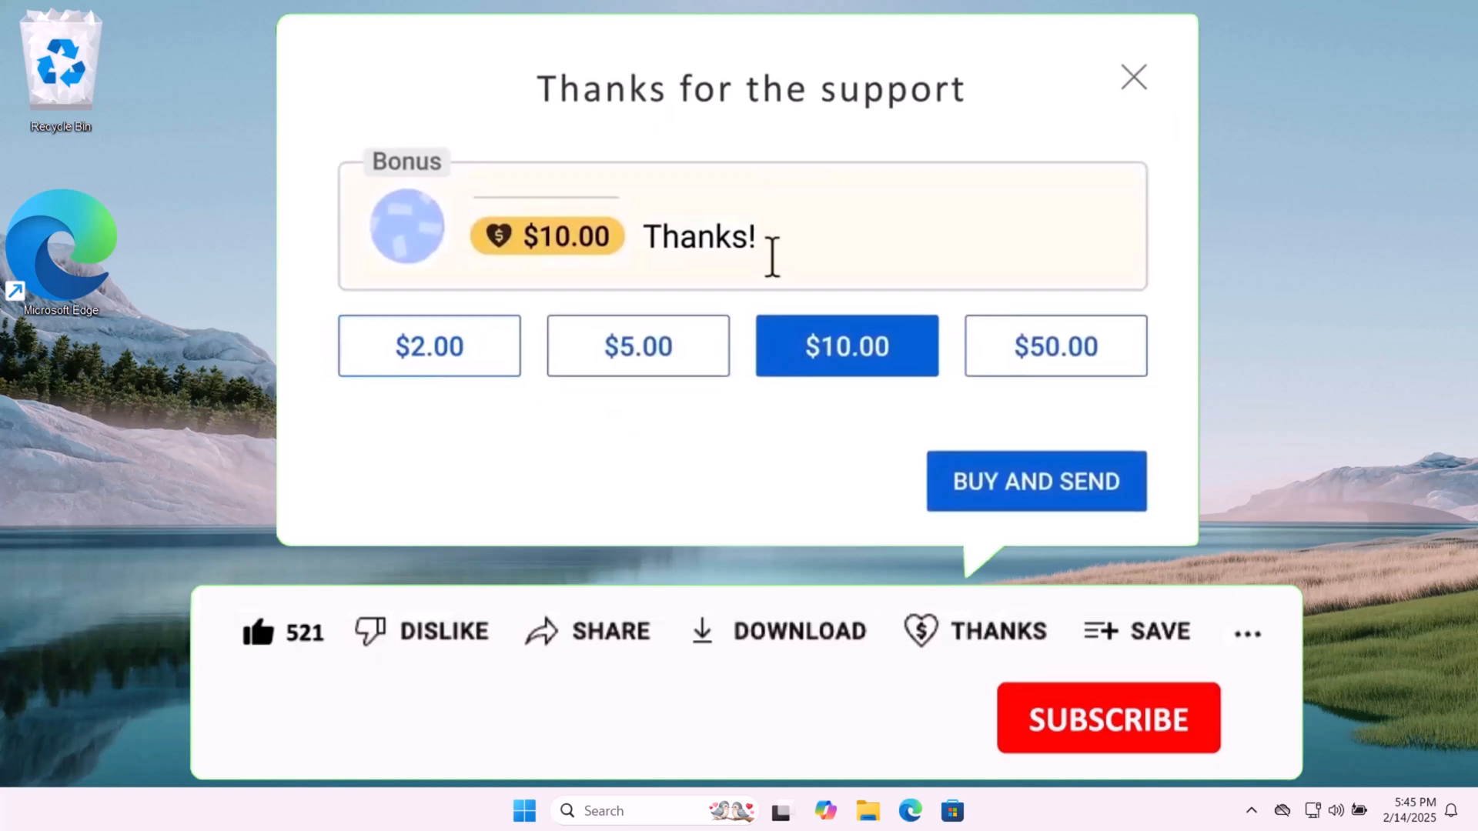
{"action": "left_click", "coordinate": [1133, 77]}
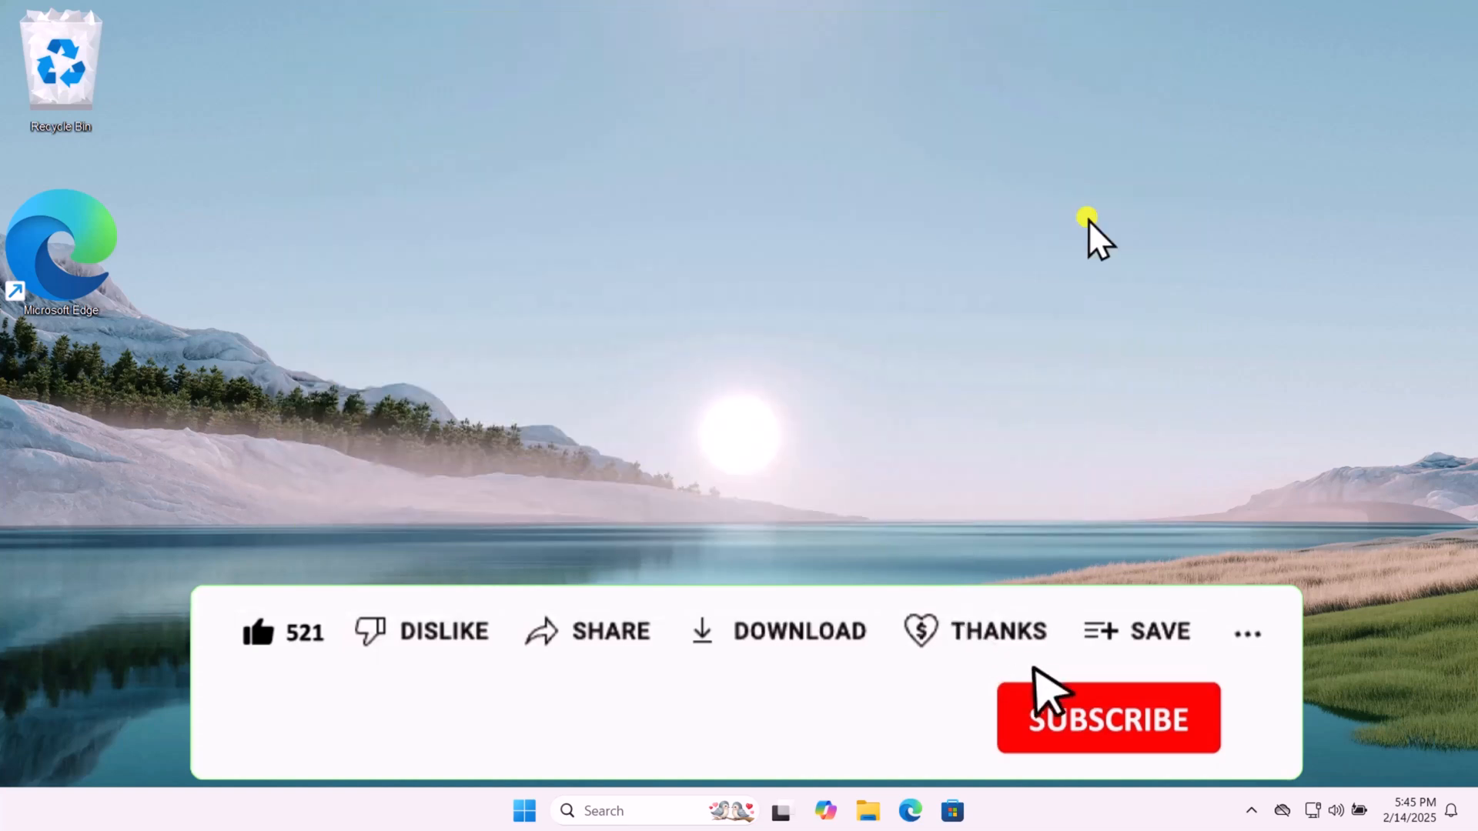
{"action": "left_click", "coordinate": [1109, 718]}
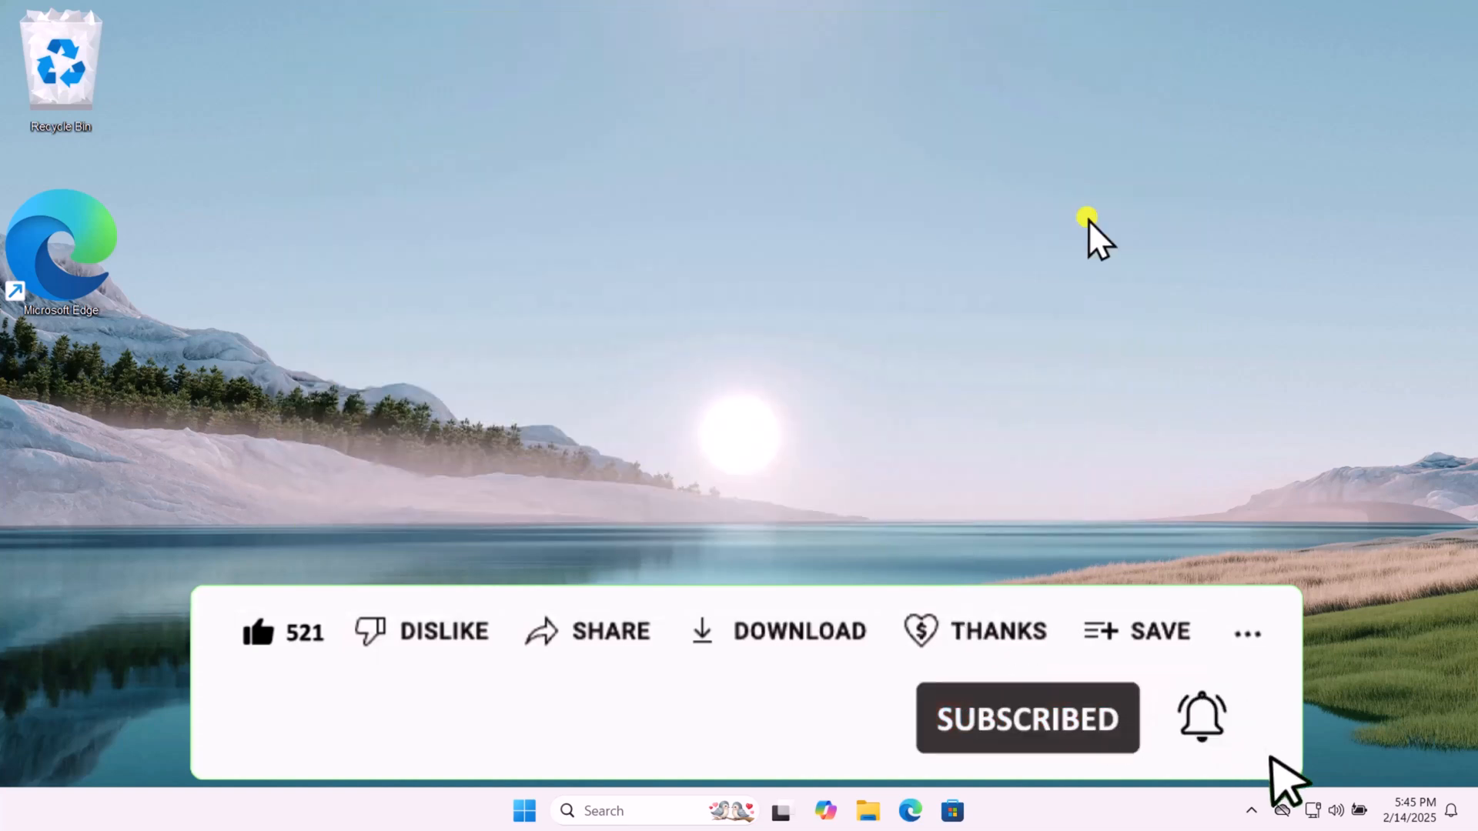
{"action": "left_click", "coordinate": [524, 810]}
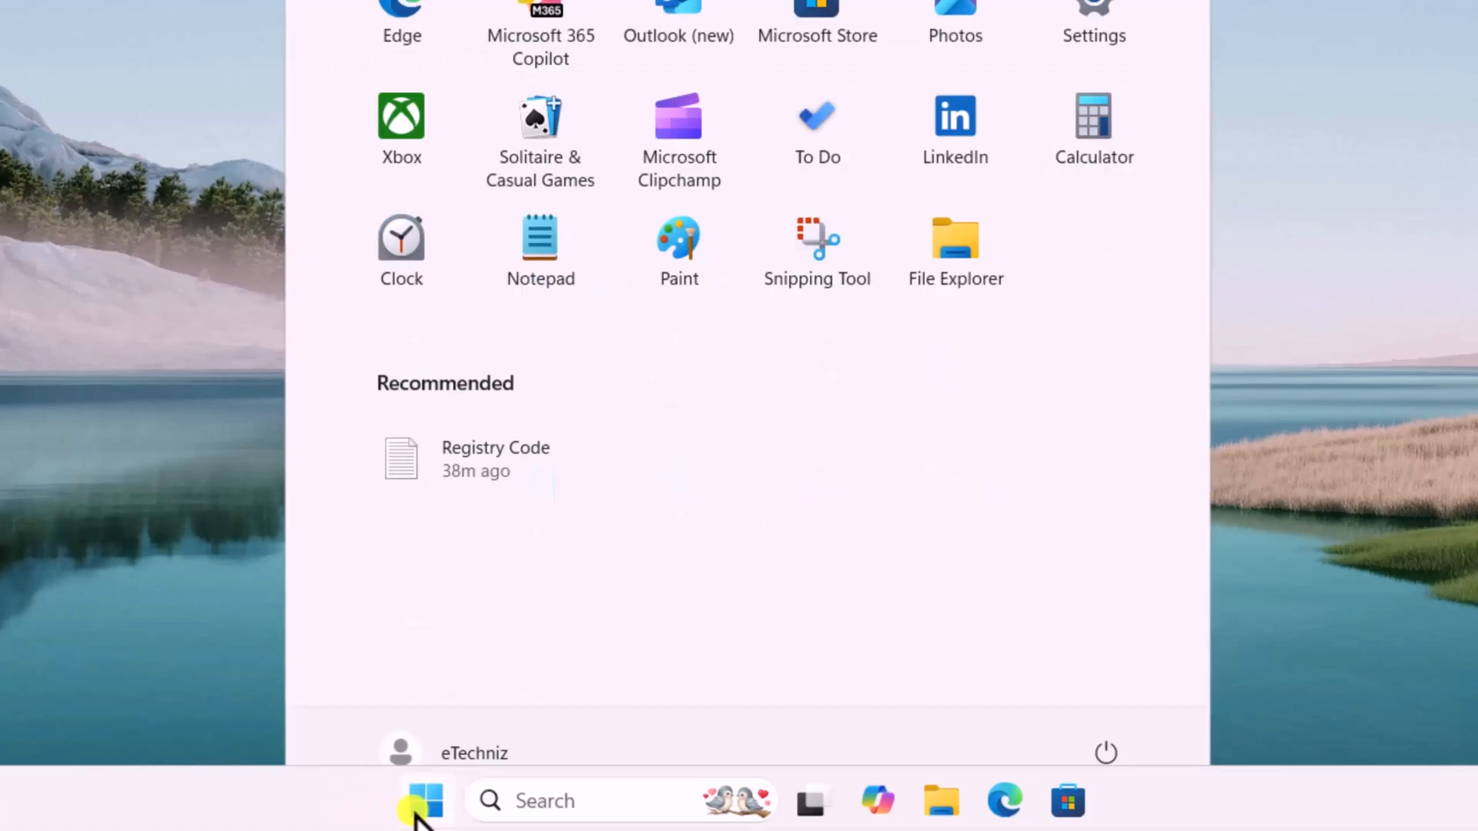
Step: Open Settings at Personalization > Fonts, listing the 72 available fonts
{"action": "left_click", "coordinate": [1093, 18]}
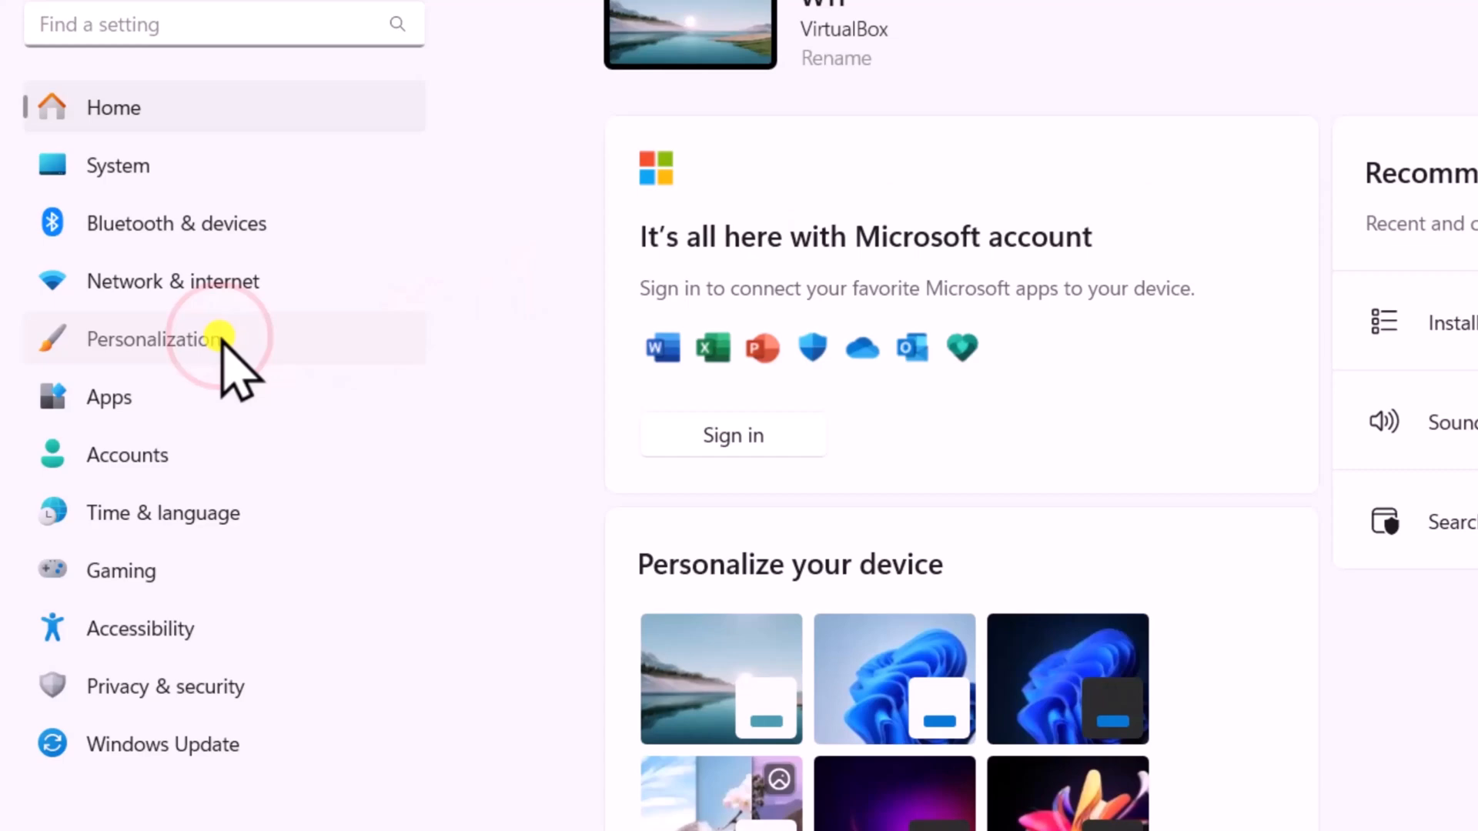
{"action": "left_click", "coordinate": [156, 339]}
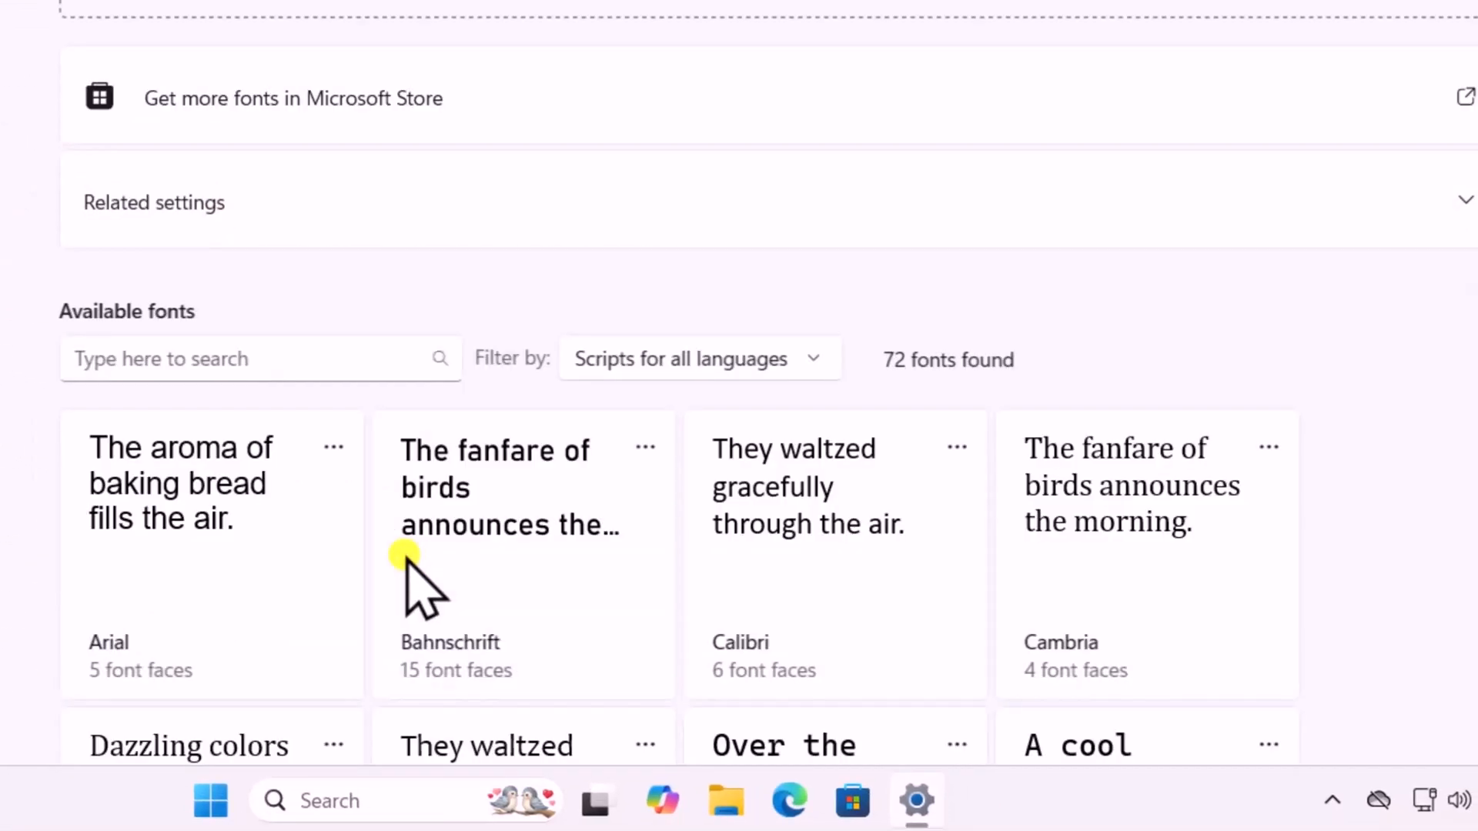
{"action": "scroll", "scroll_direction": "down", "scroll_amount": 3}
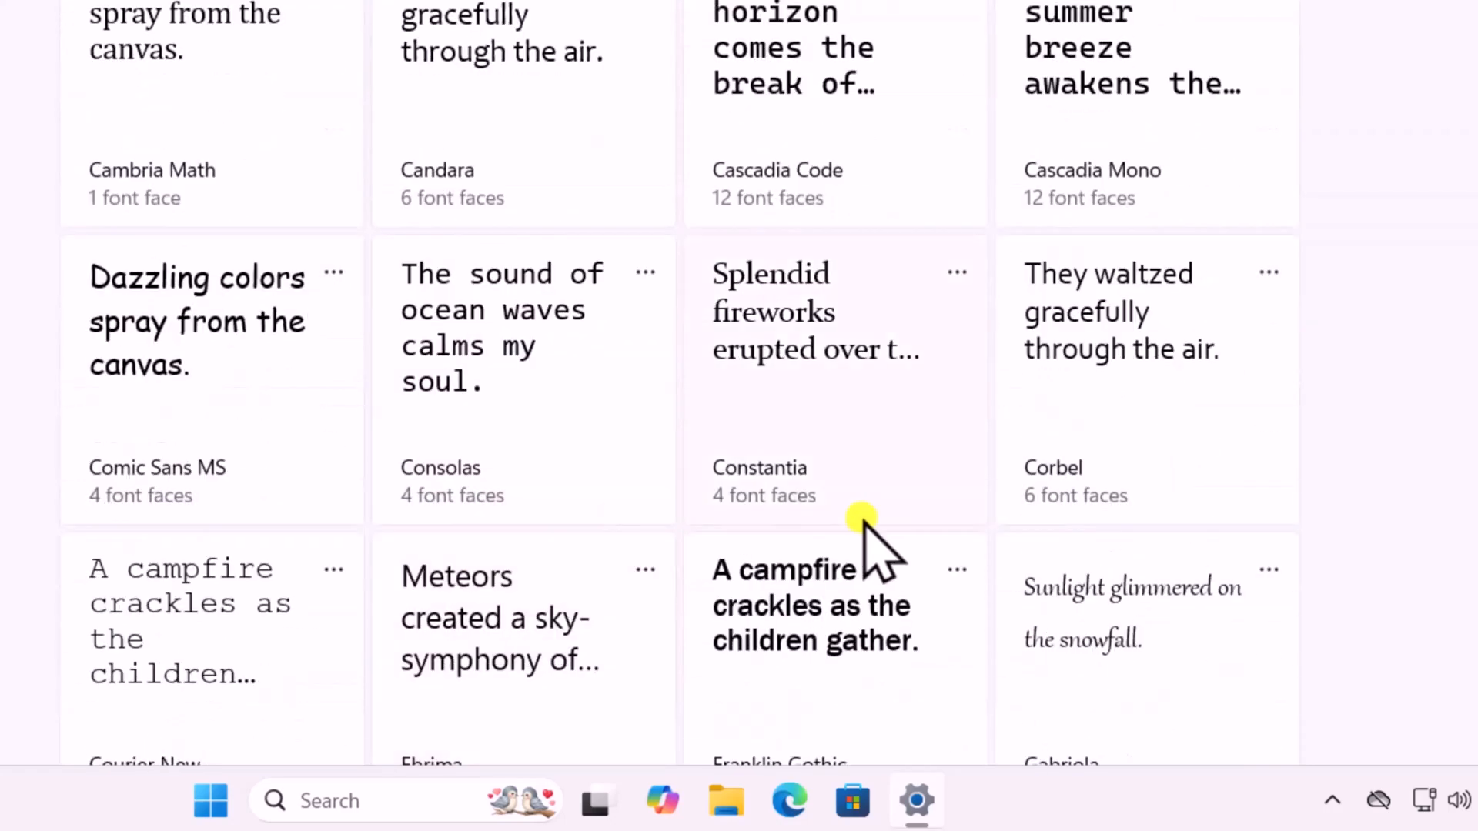
{"action": "scroll", "scroll_direction": "up", "scroll_amount": 3}
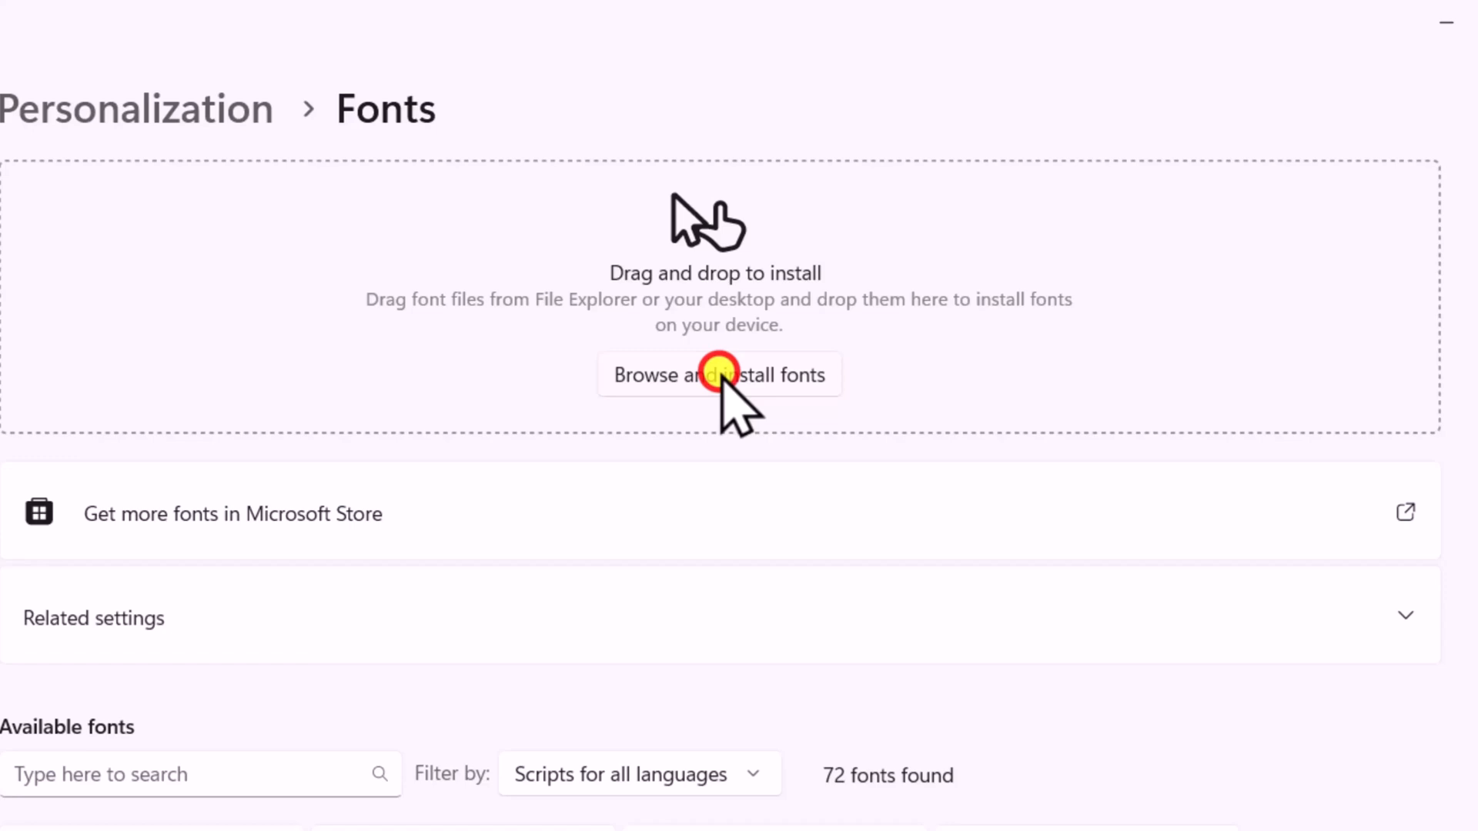
Step: Browse the Downloads folder for a font file, then cancel without installing
{"action": "left_click", "coordinate": [718, 374]}
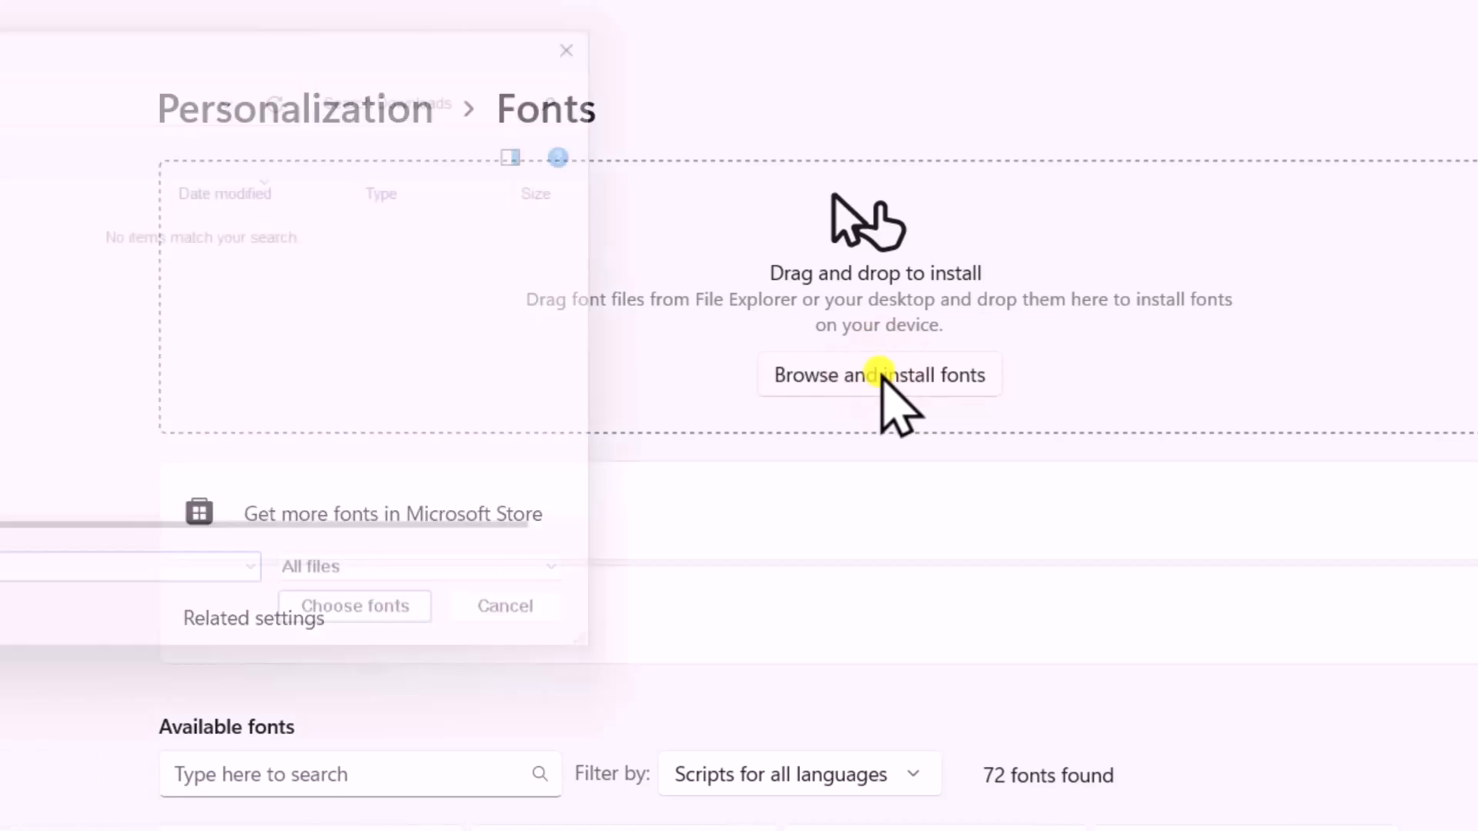
{"action": "left_click", "coordinate": [877, 374]}
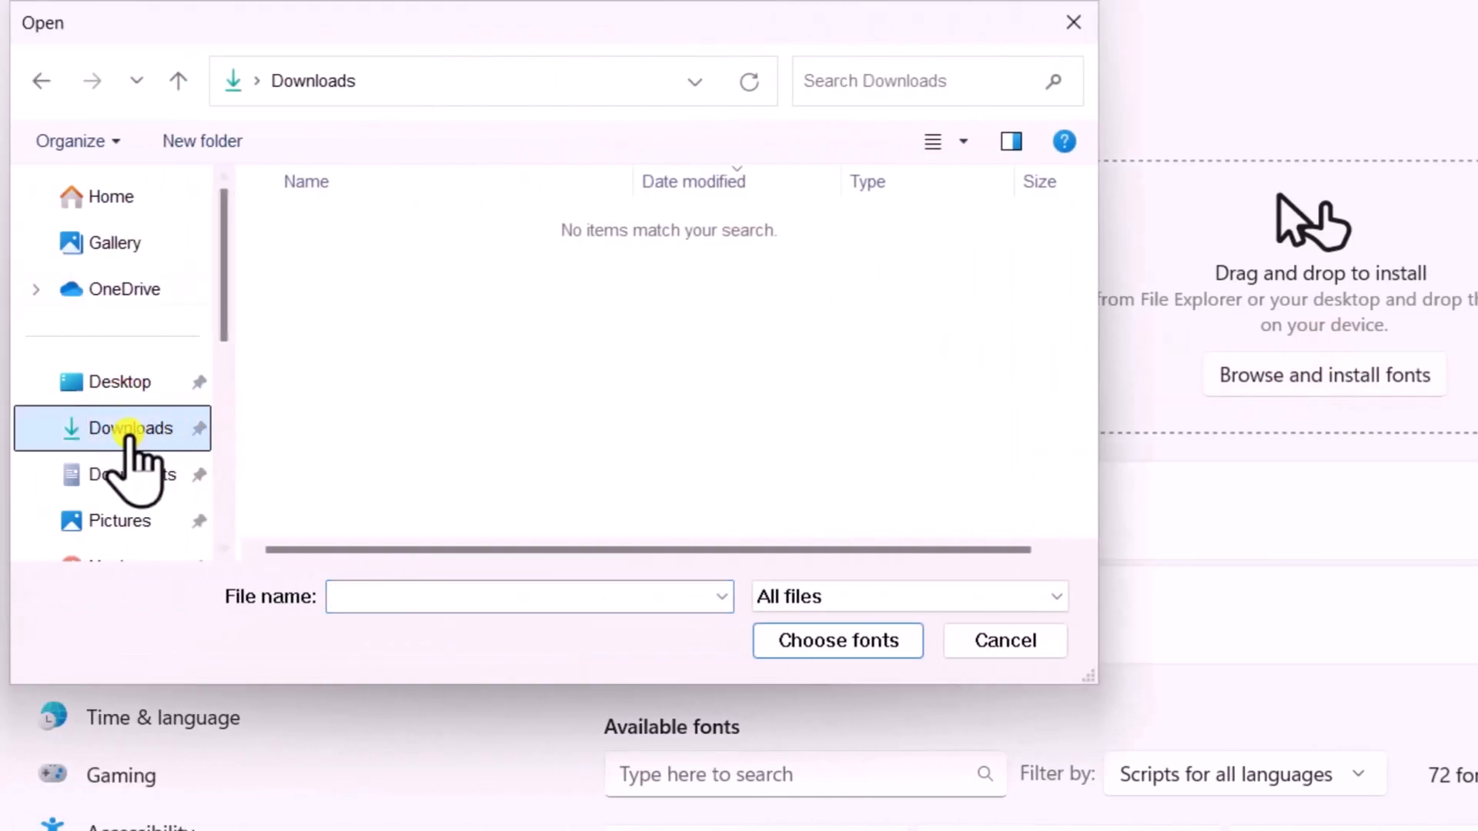
{"action": "left_click", "coordinate": [1004, 641]}
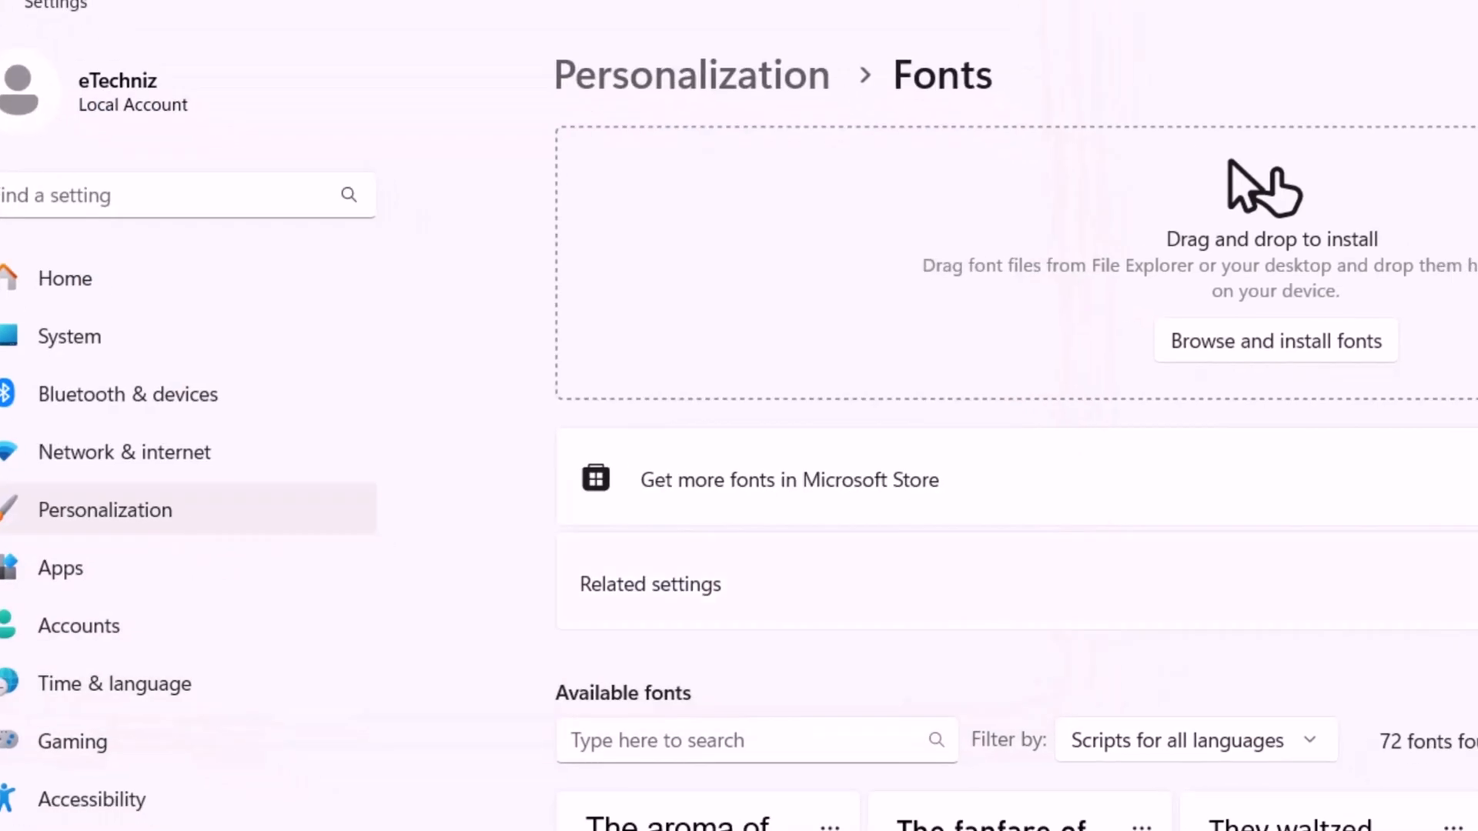
Step: Scroll the Available fonts list to the Impact font and view its details and IMPACT.TTF path
{"action": "scroll", "scroll_direction": "down", "scroll_amount": 3}
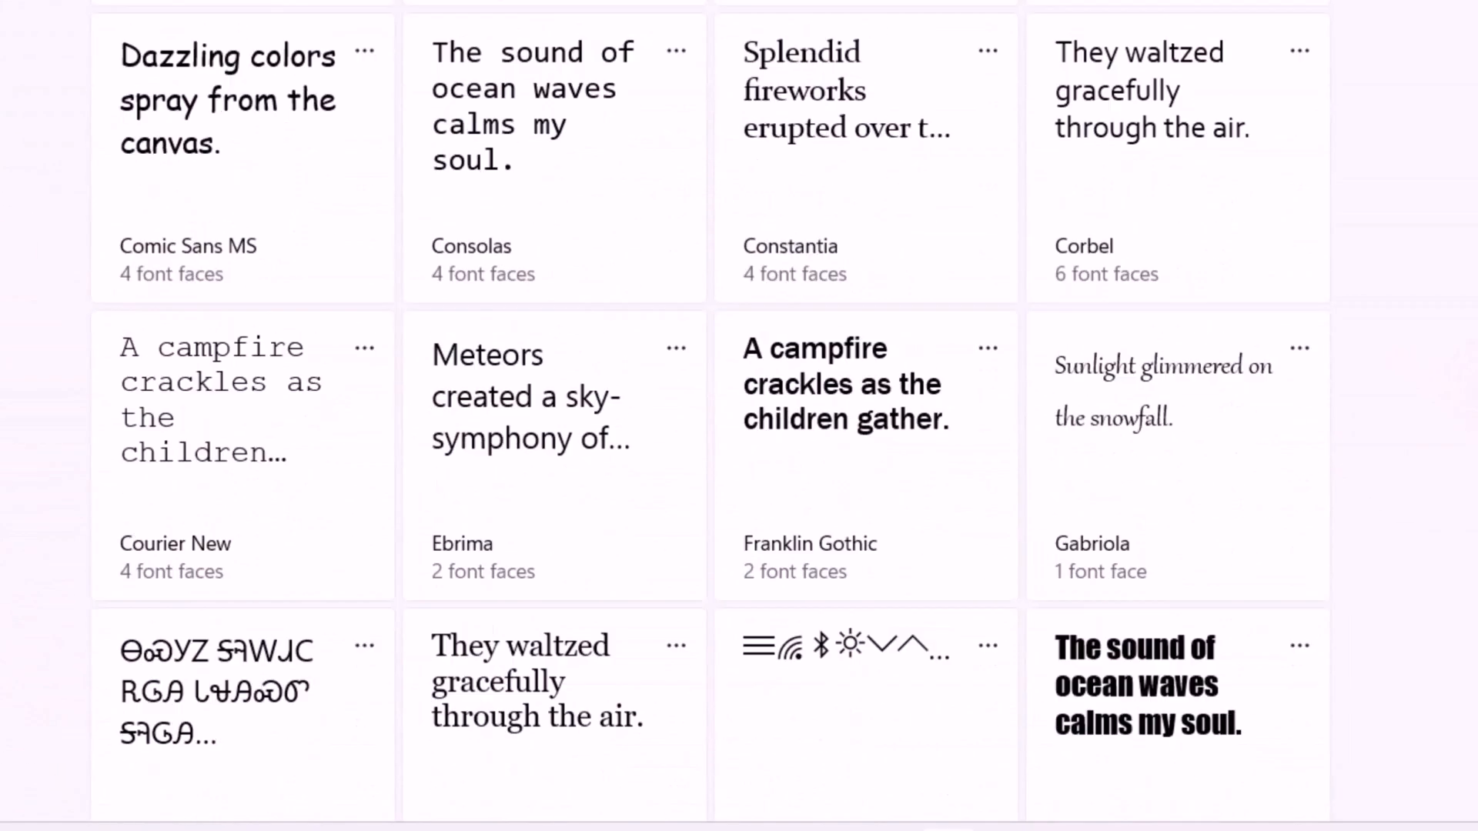
{"action": "scroll", "scroll_direction": "down", "scroll_amount": 3}
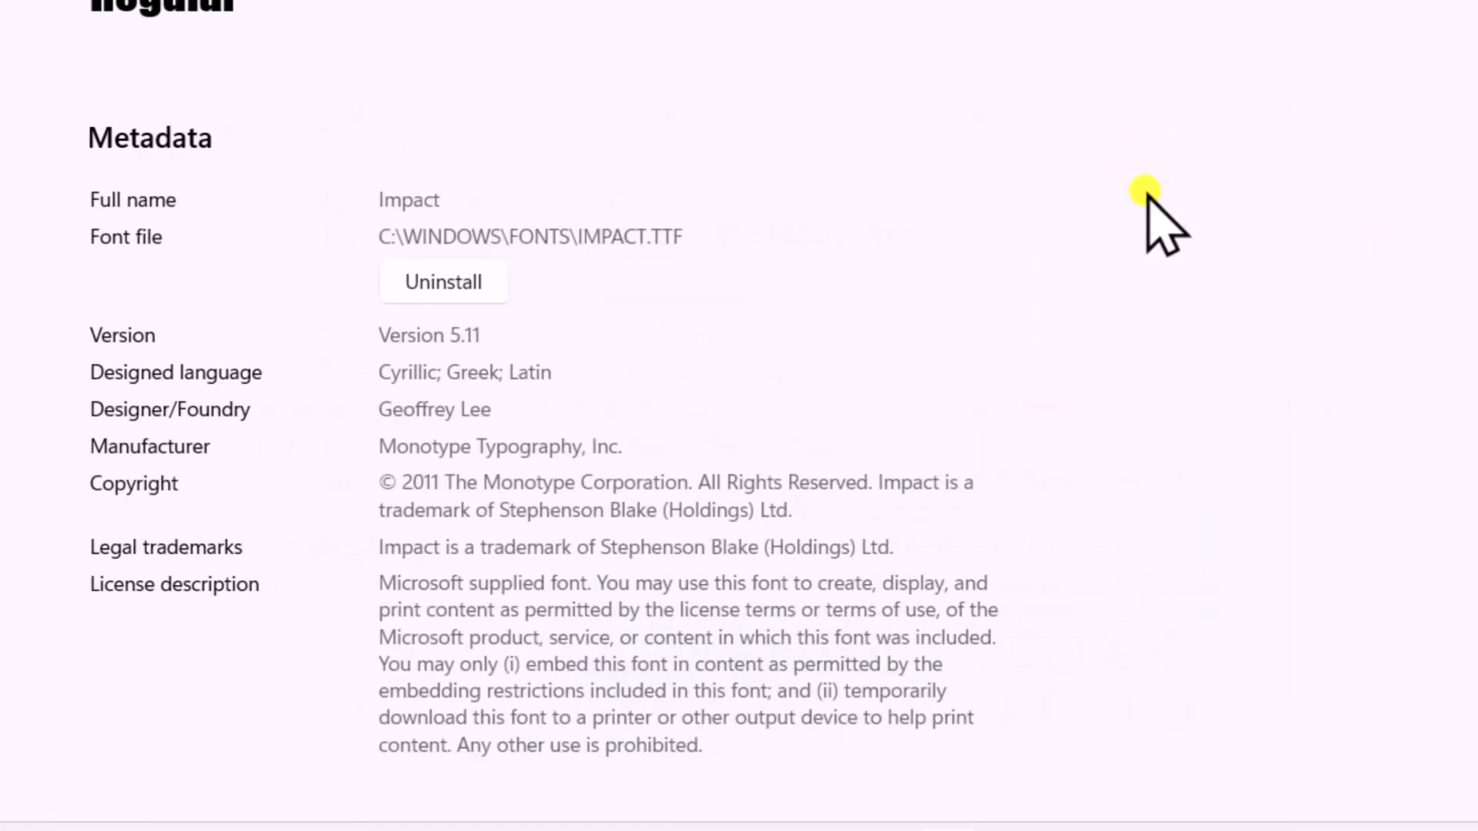
{"action": "scroll", "scroll_direction": "up", "scroll_amount": 3}
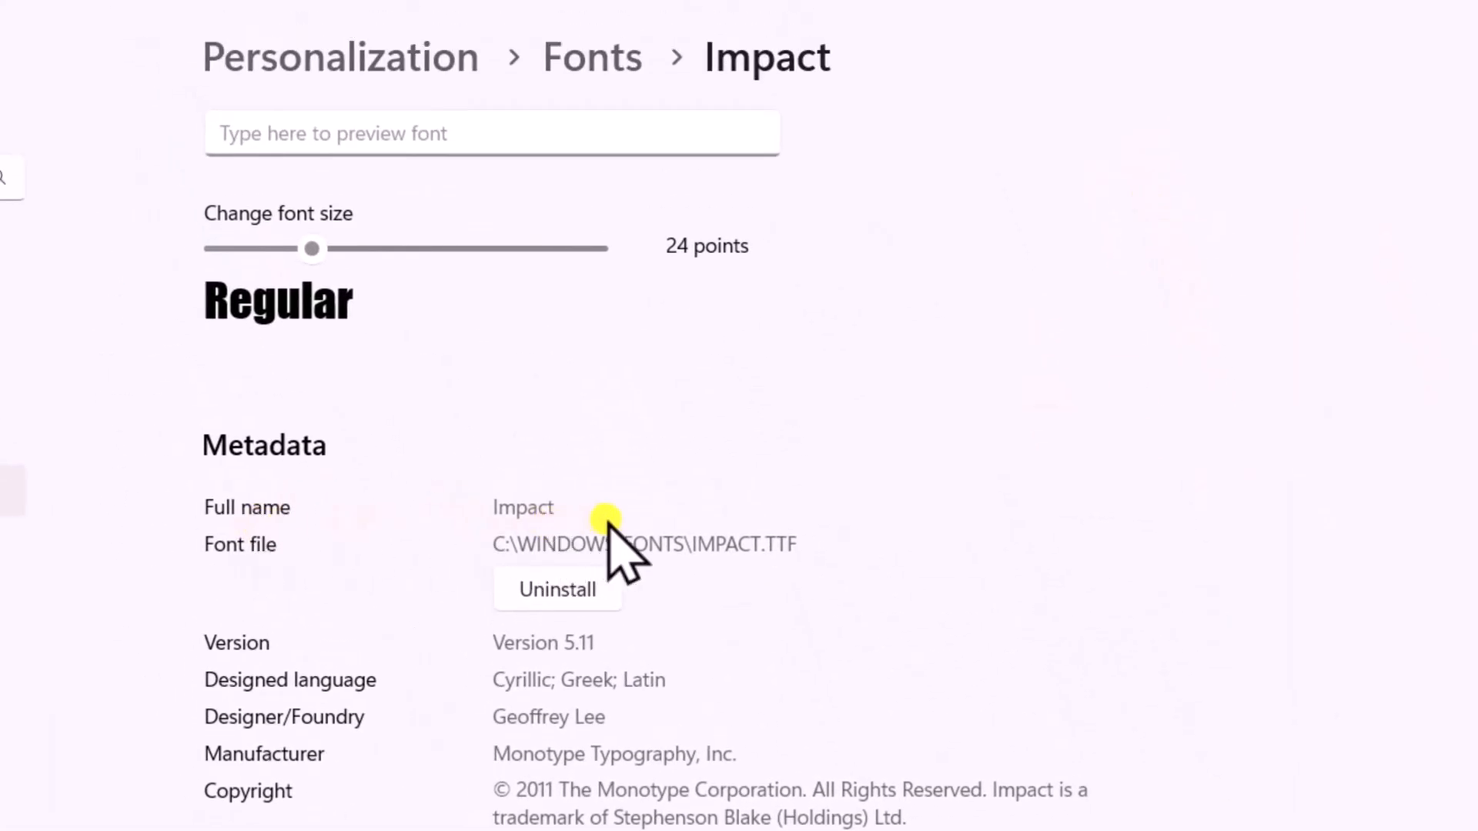
{"action": "scroll", "scroll_direction": "down", "scroll_amount": 3}
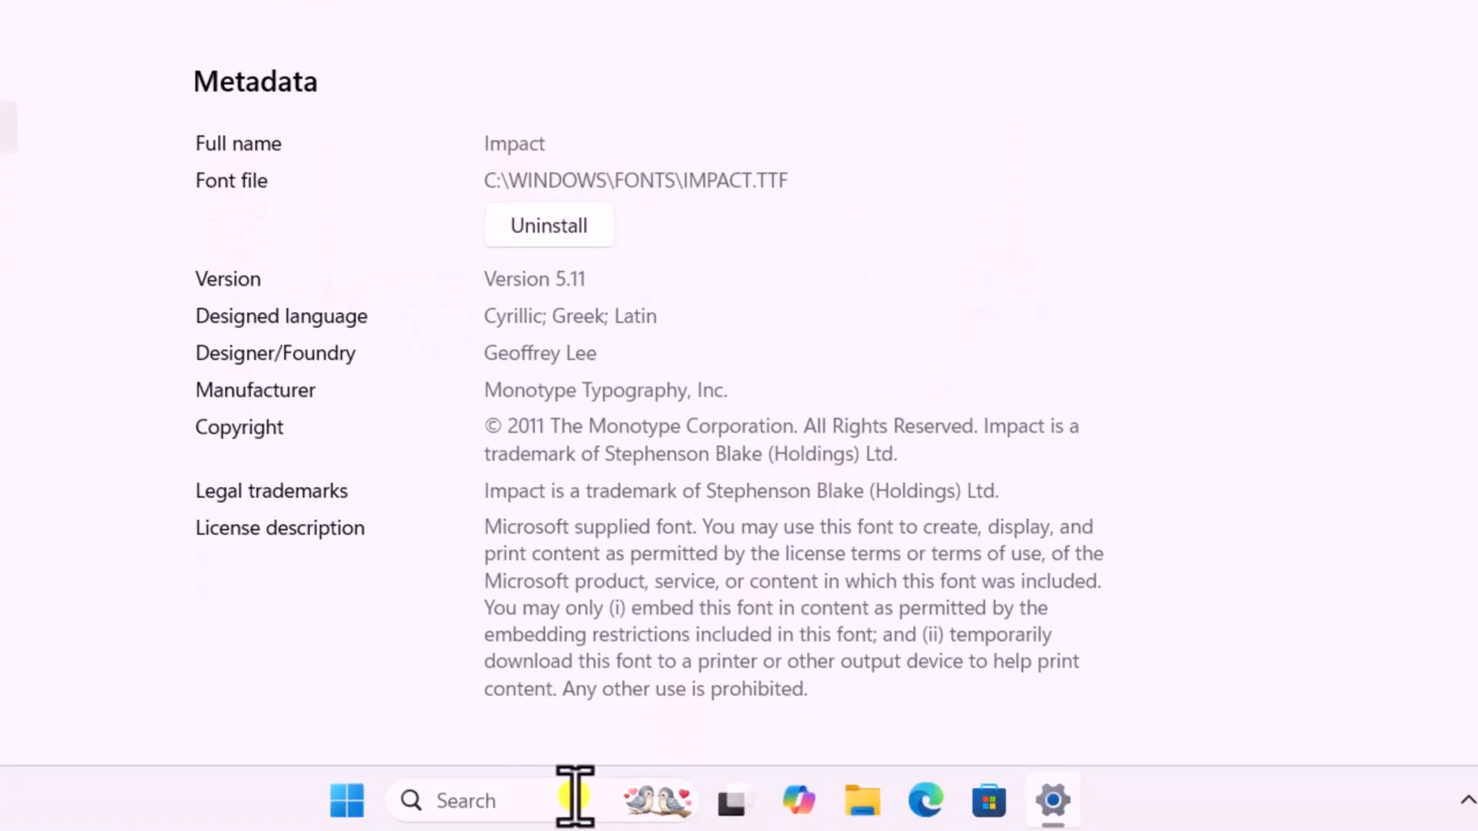
Step: Search for 'reg' and run Registry Editor as administrator
{"action": "type", "text": "note"}
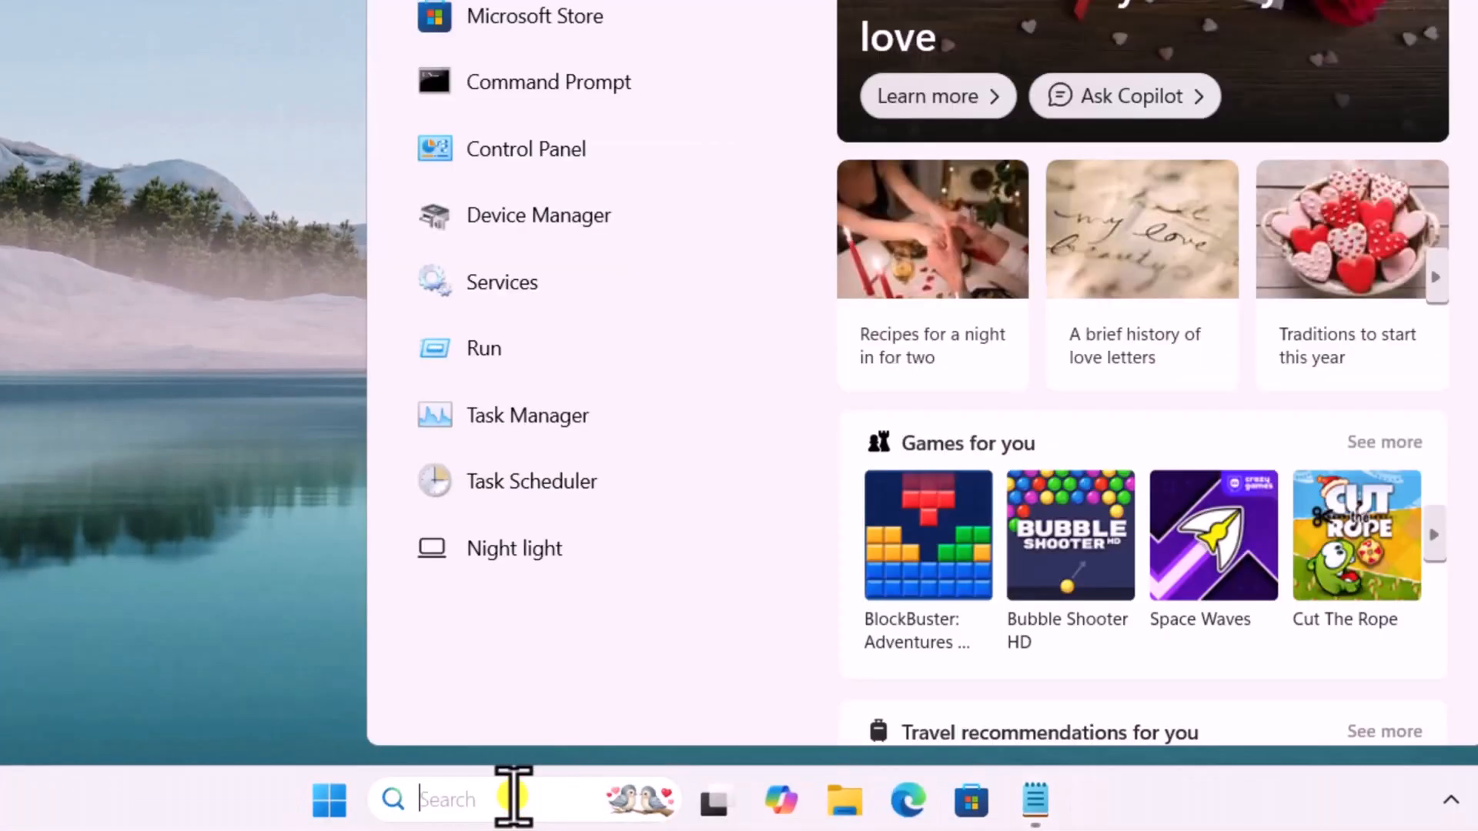
{"action": "type", "text": "reg"}
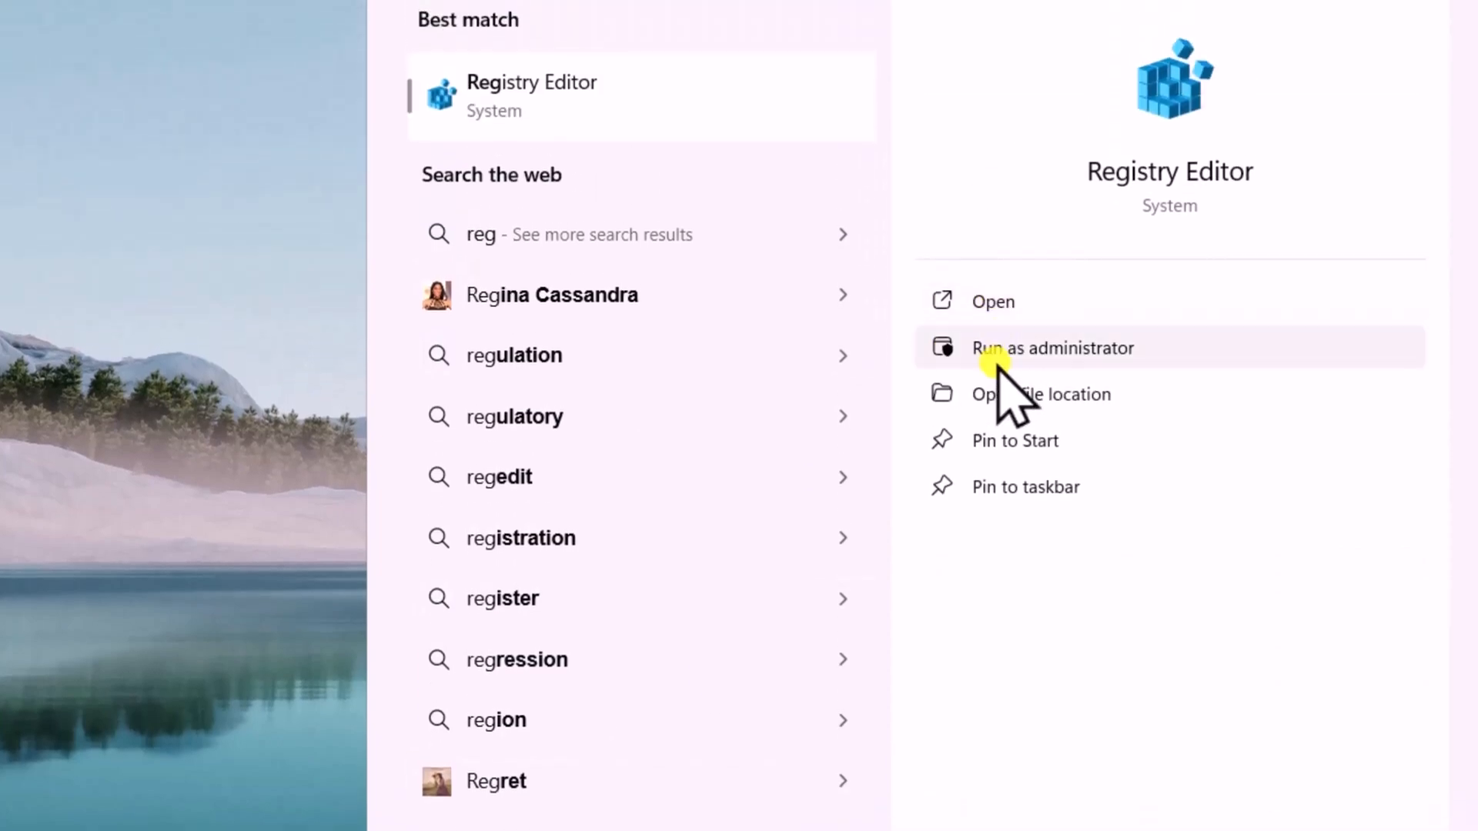
{"action": "left_click", "coordinate": [1053, 348]}
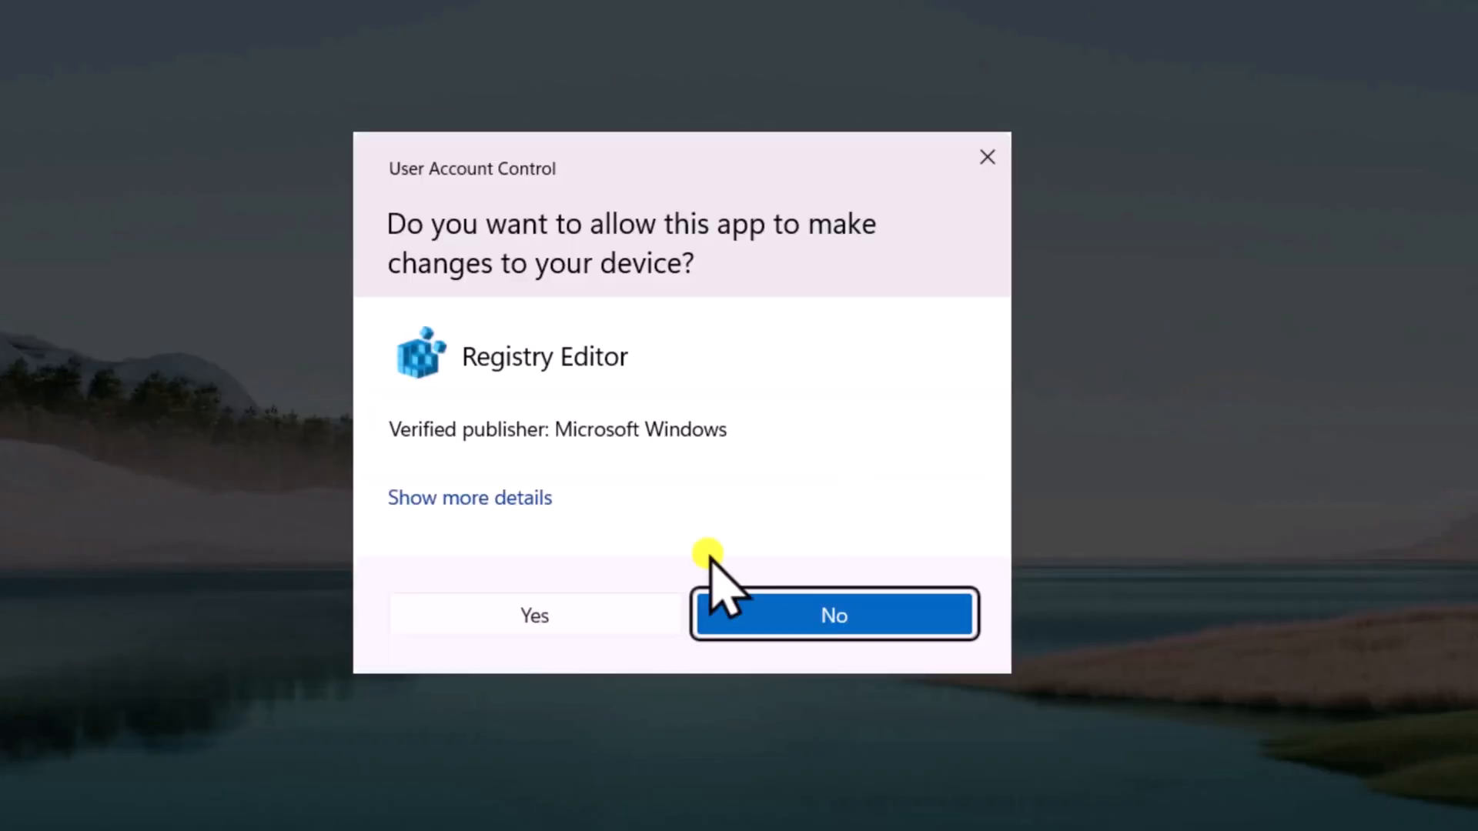
Step: Allow the UAC prompt and go to HKLM\SOFTWARE\Microsoft\Windows NT\CurrentVersion\FontSubstitutes
{"action": "left_click", "coordinate": [533, 614]}
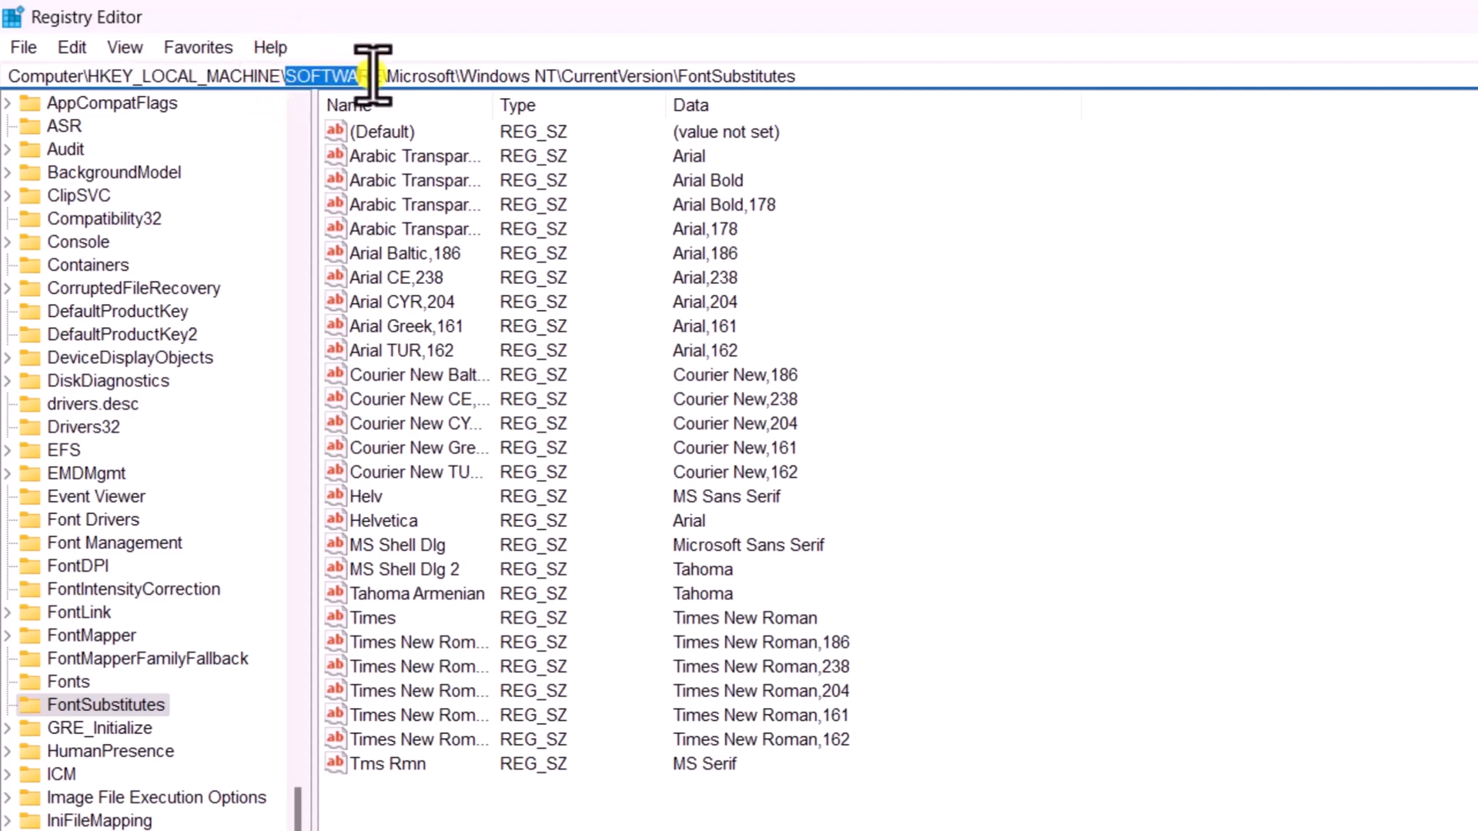
{"action": "double_click", "coordinate": [478, 76]}
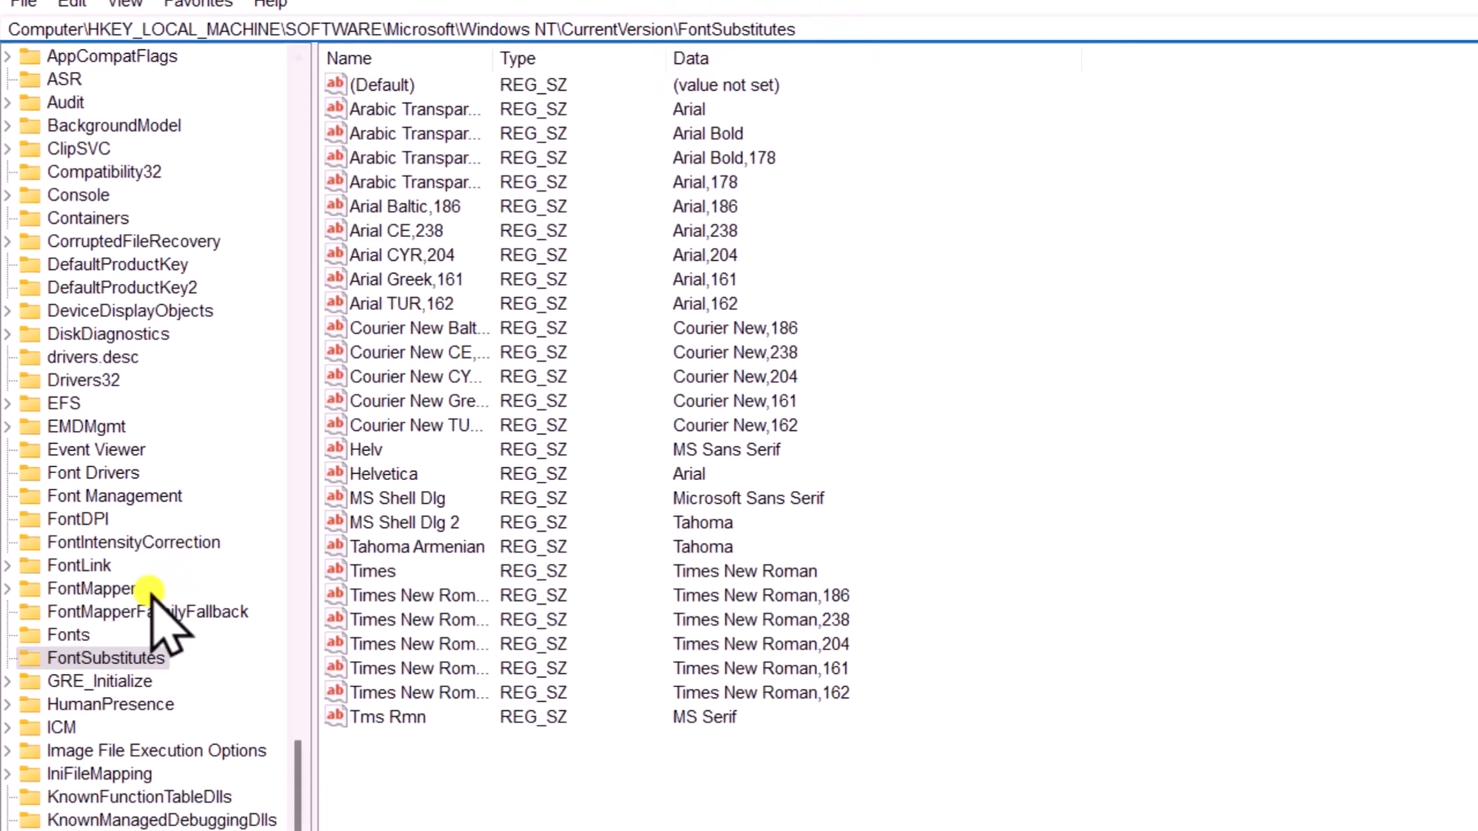
Step: Add a 'Segoe UI' string value under FontSubstitutes with data Impact
{"action": "right_click", "coordinate": [106, 658]}
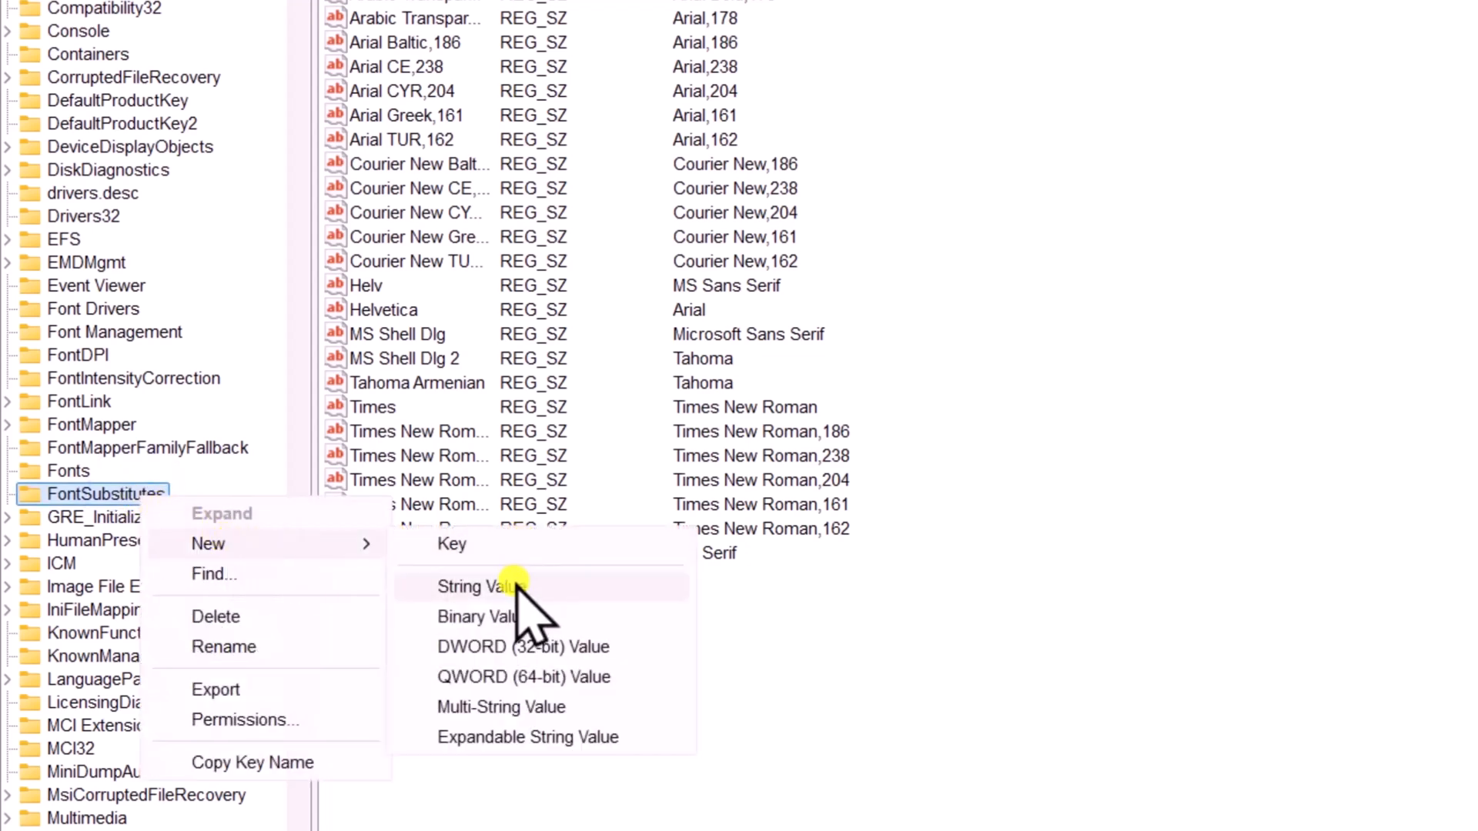
{"action": "left_click", "coordinate": [480, 586]}
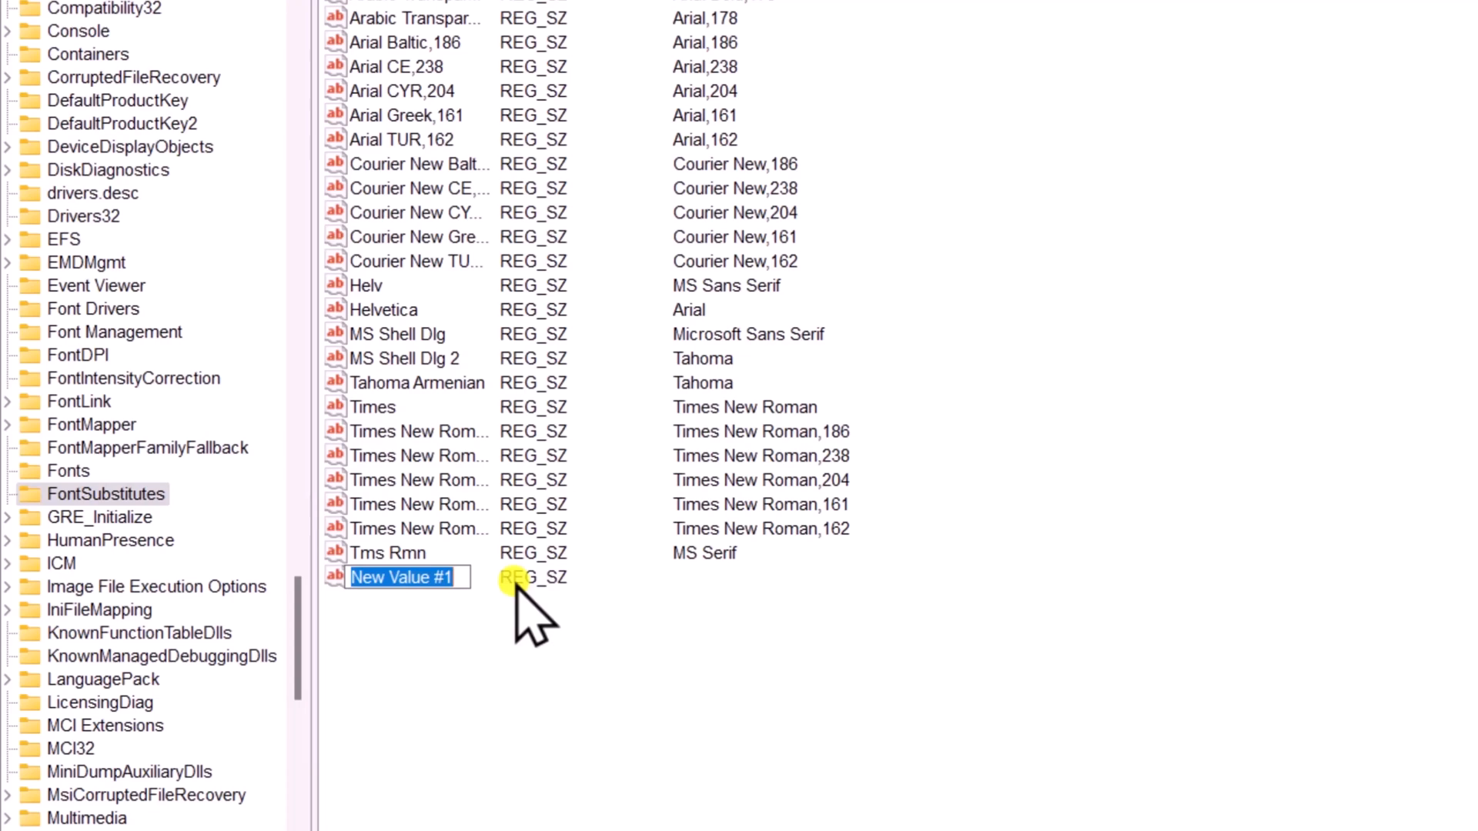
{"action": "type", "text": "Segoe UI"}
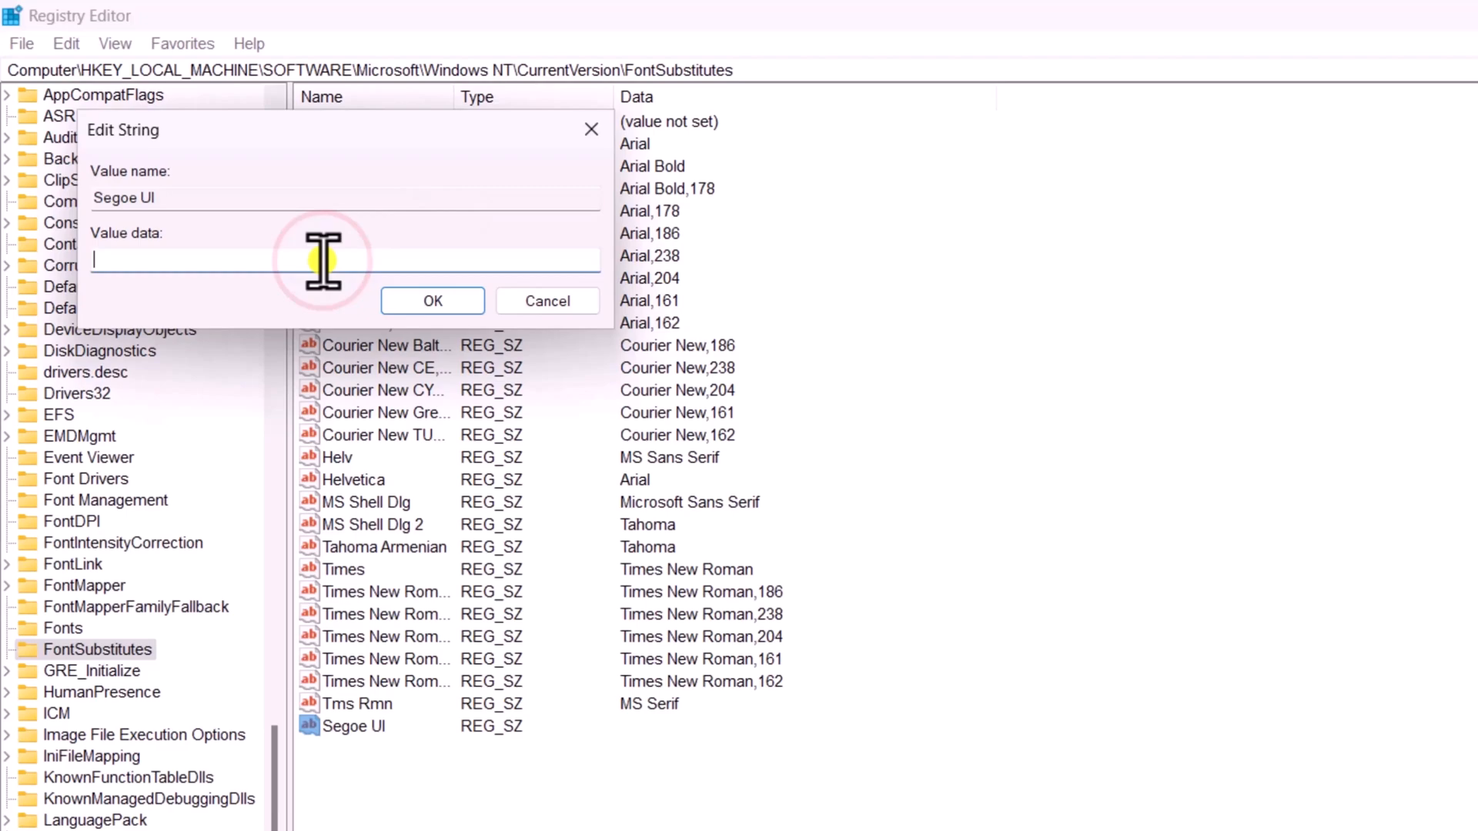
{"action": "left_click", "coordinate": [432, 301]}
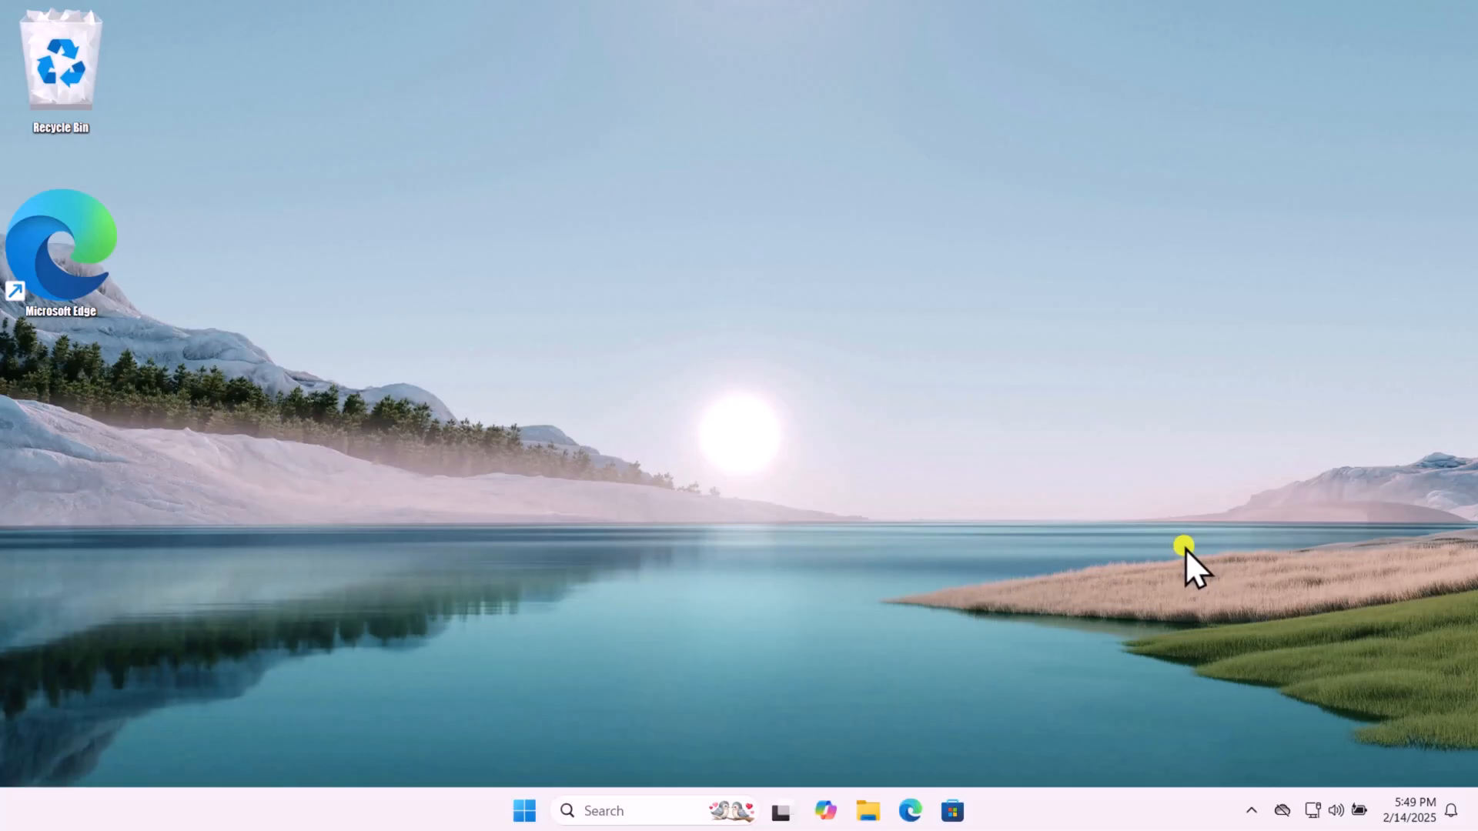
{"action": "mouse_move", "coordinate": [837, 749]}
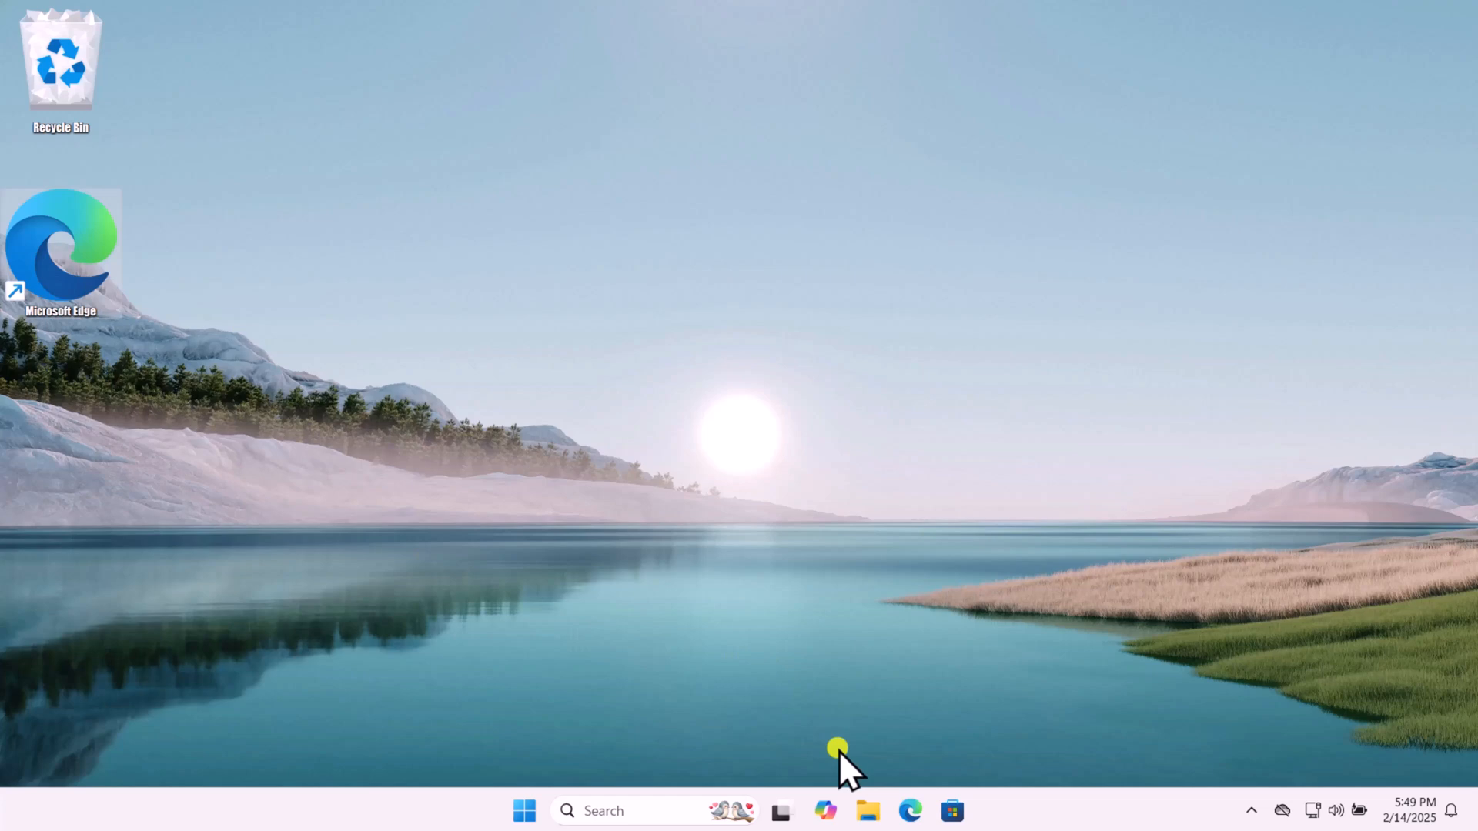
{"action": "mouse_move", "coordinate": [866, 810]}
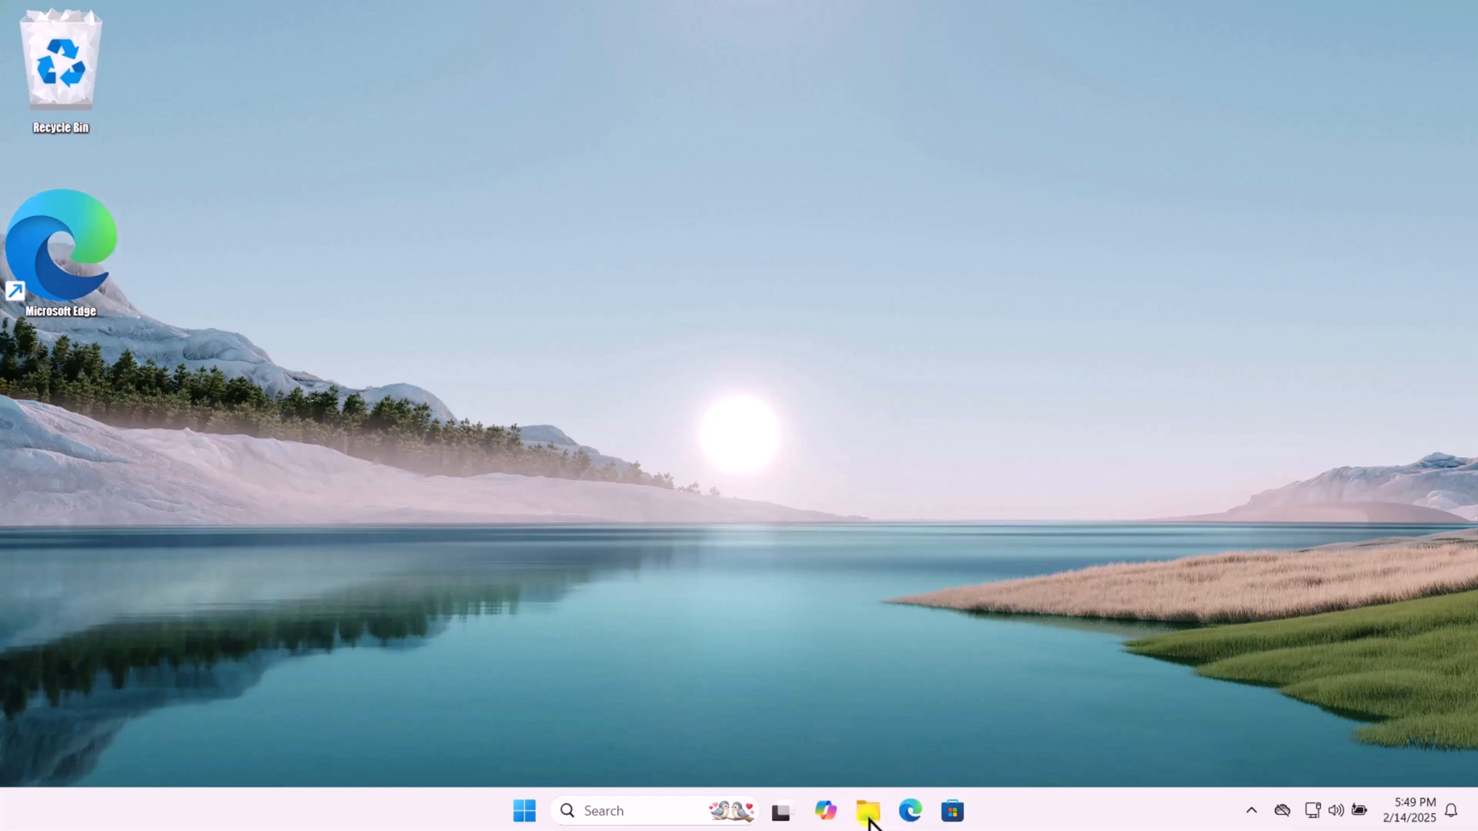
{"action": "left_click", "coordinate": [867, 810]}
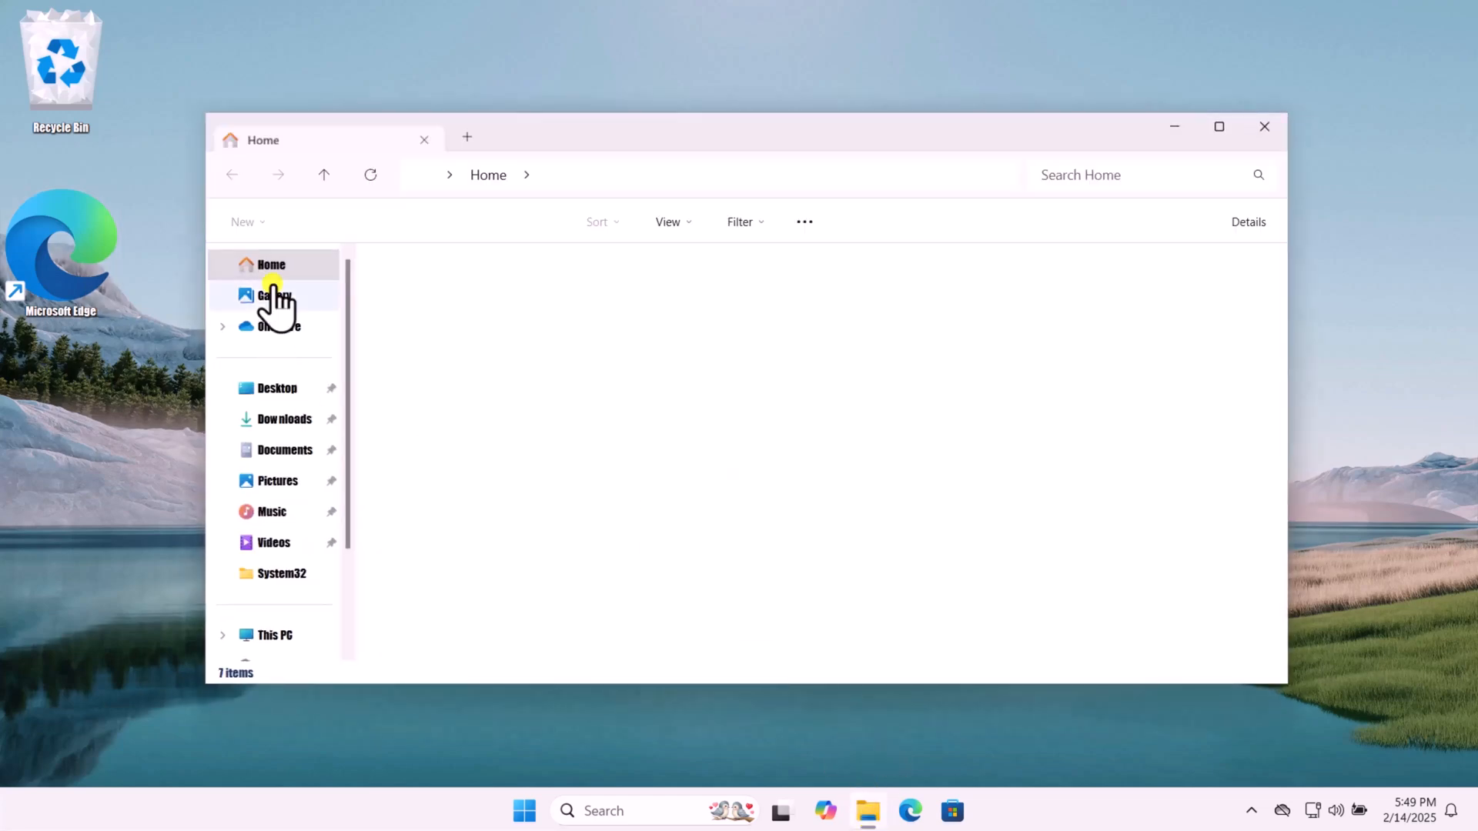
{"action": "left_click", "coordinate": [1263, 126]}
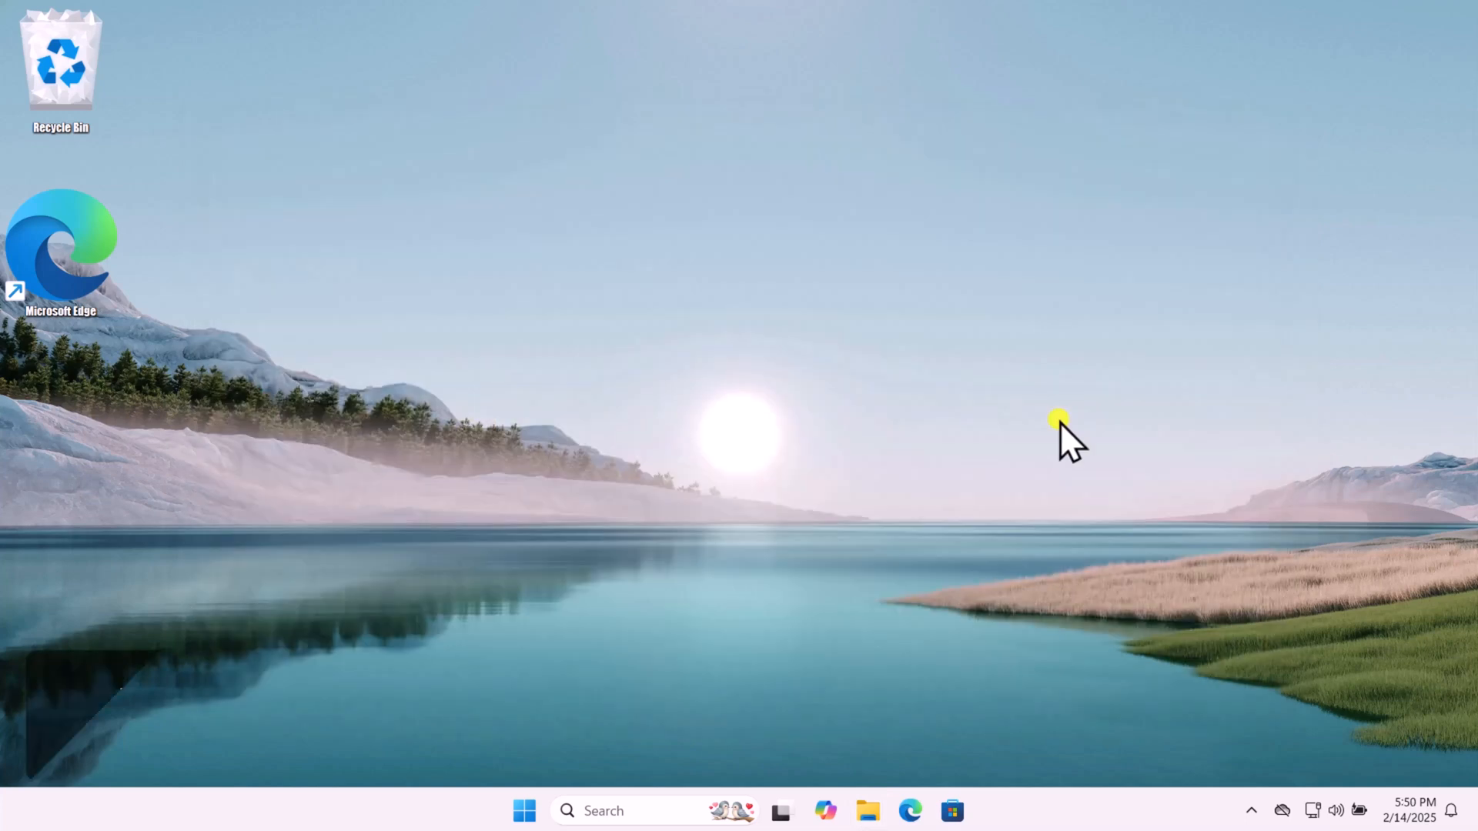